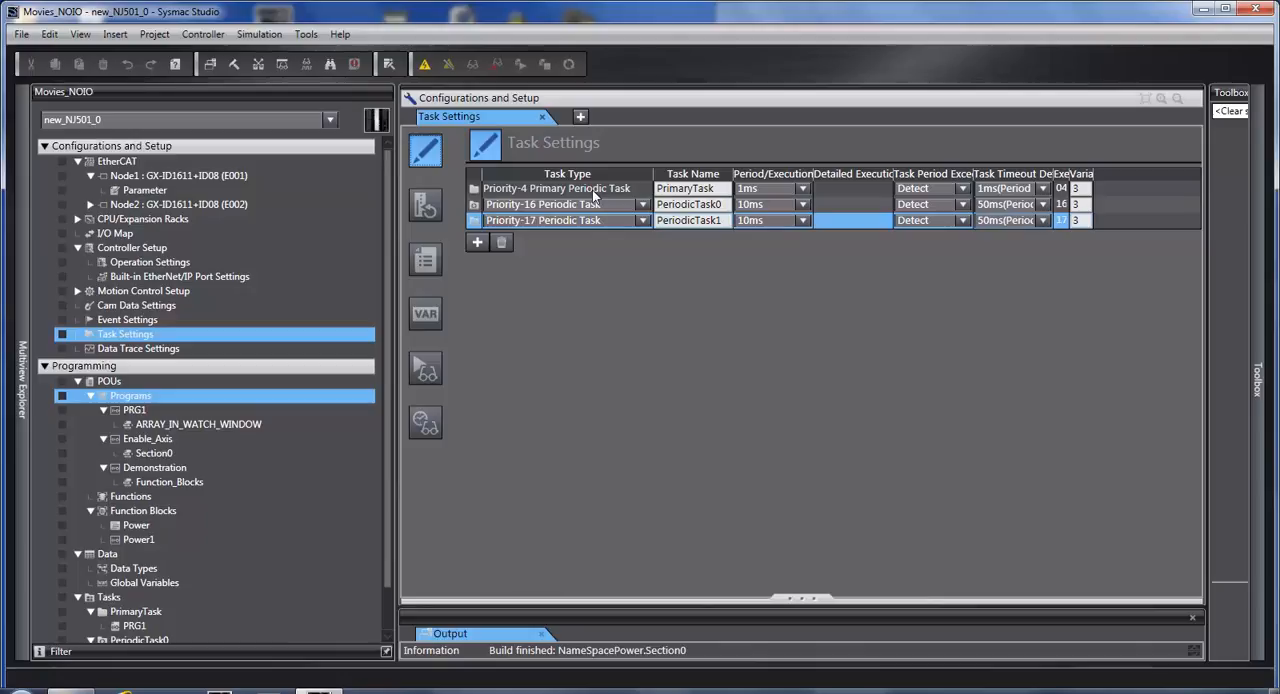
{"action": "mouse_move", "coordinate": [525, 215]}
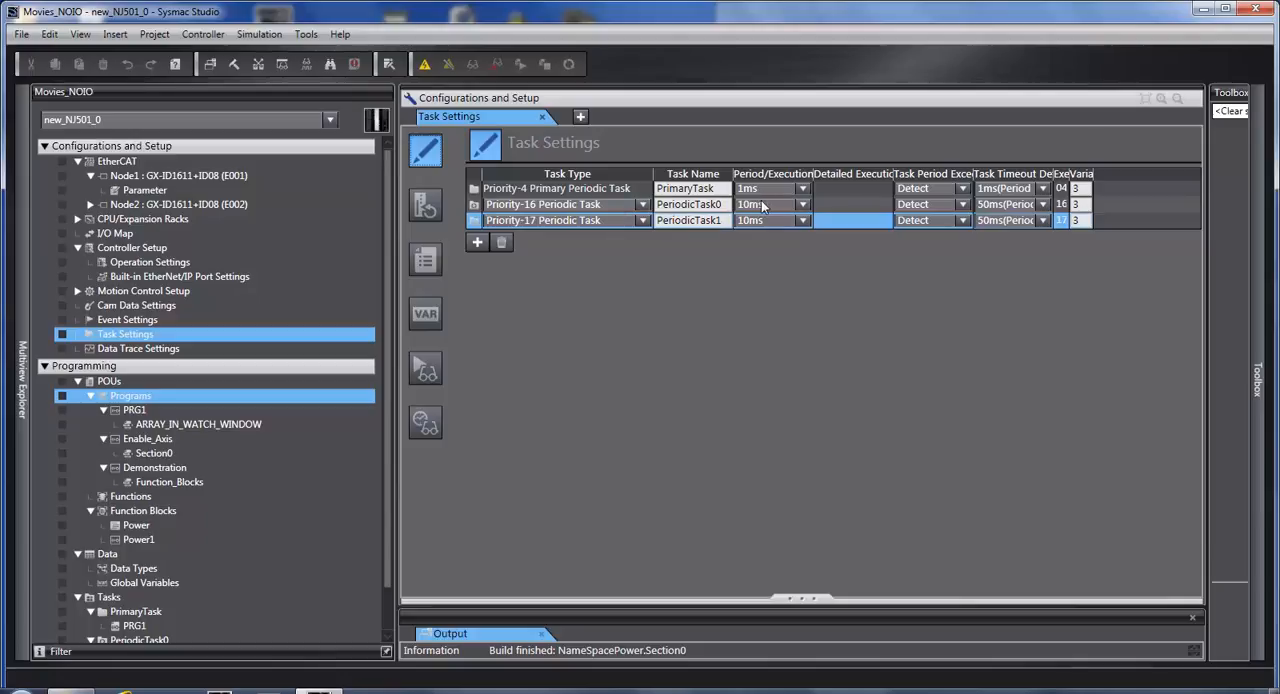
{"action": "mouse_move", "coordinate": [820, 210]}
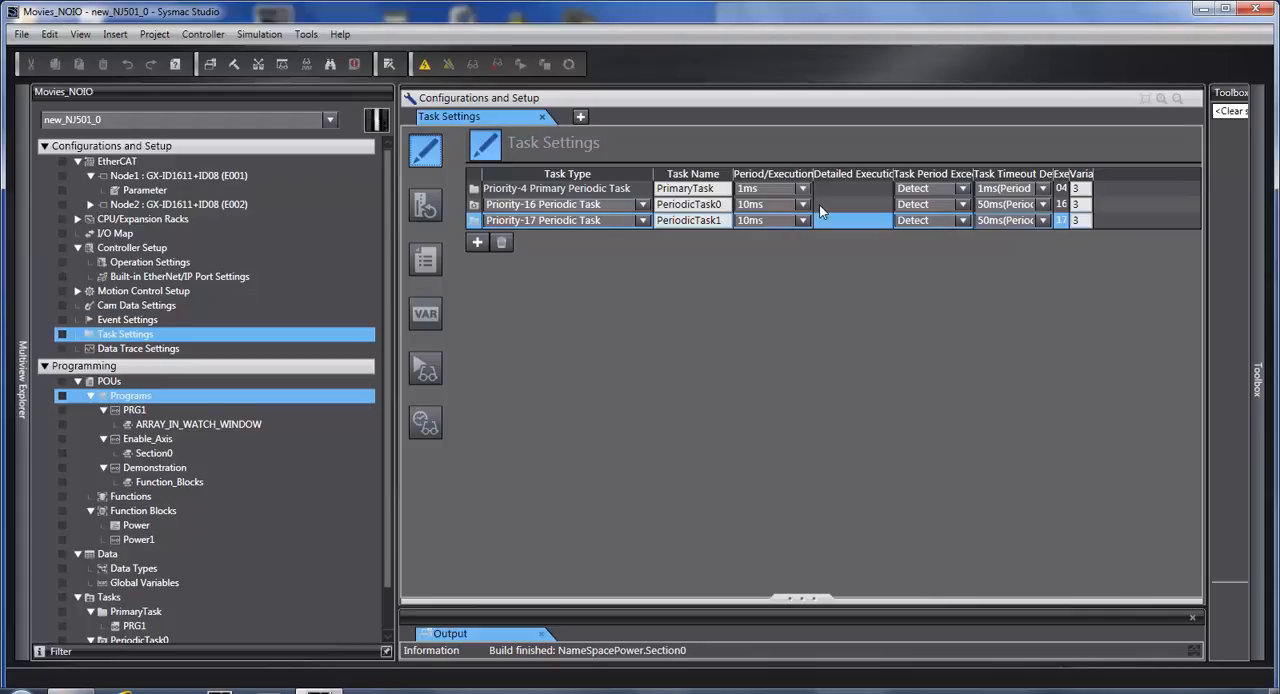
Browse PeriodicTask0's periods and PeriodicTask1's task types unchanged, then show I/O Control Task Settings.
{"action": "left_click", "coordinate": [802, 204]}
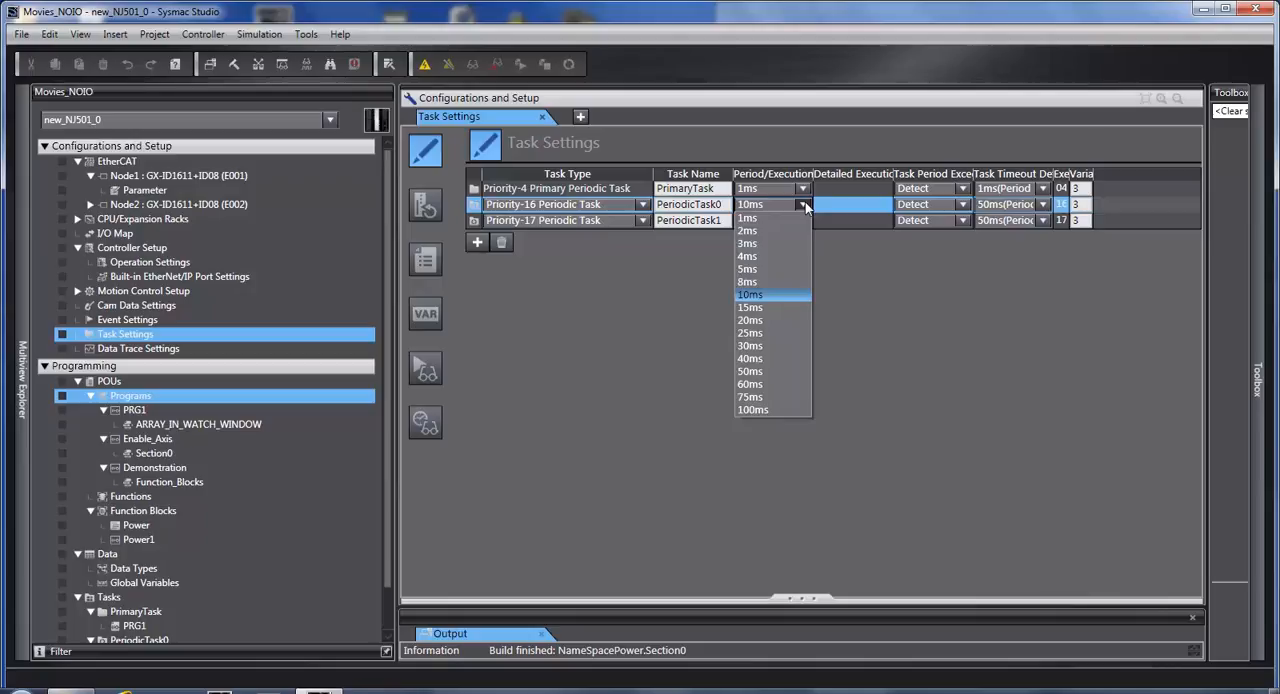
{"action": "mouse_move", "coordinate": [627, 286]}
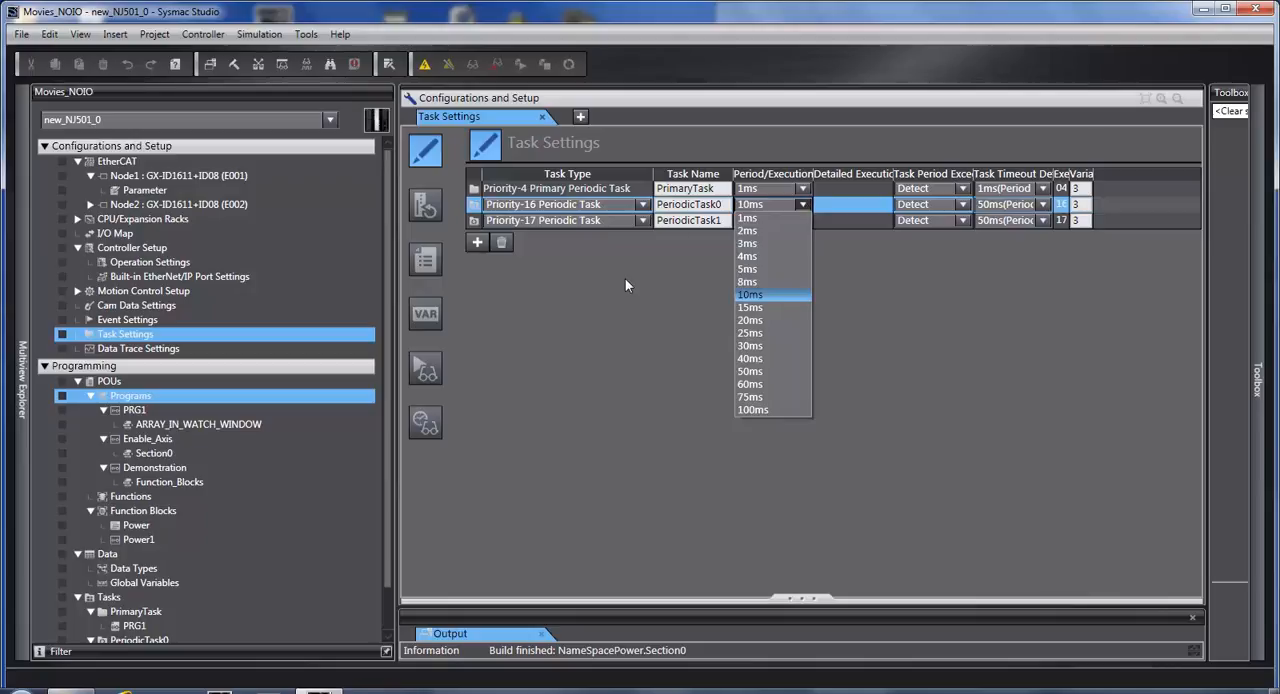
{"action": "left_click", "coordinate": [750, 294]}
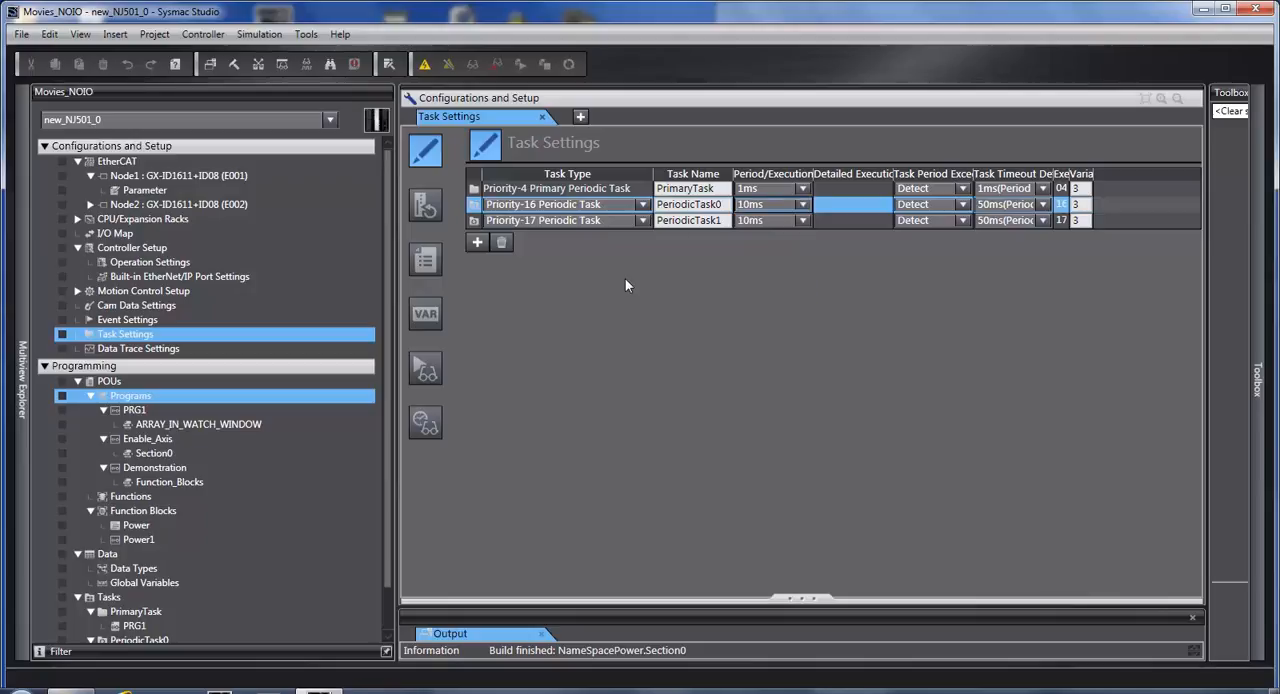
{"action": "mouse_move", "coordinate": [600, 203]}
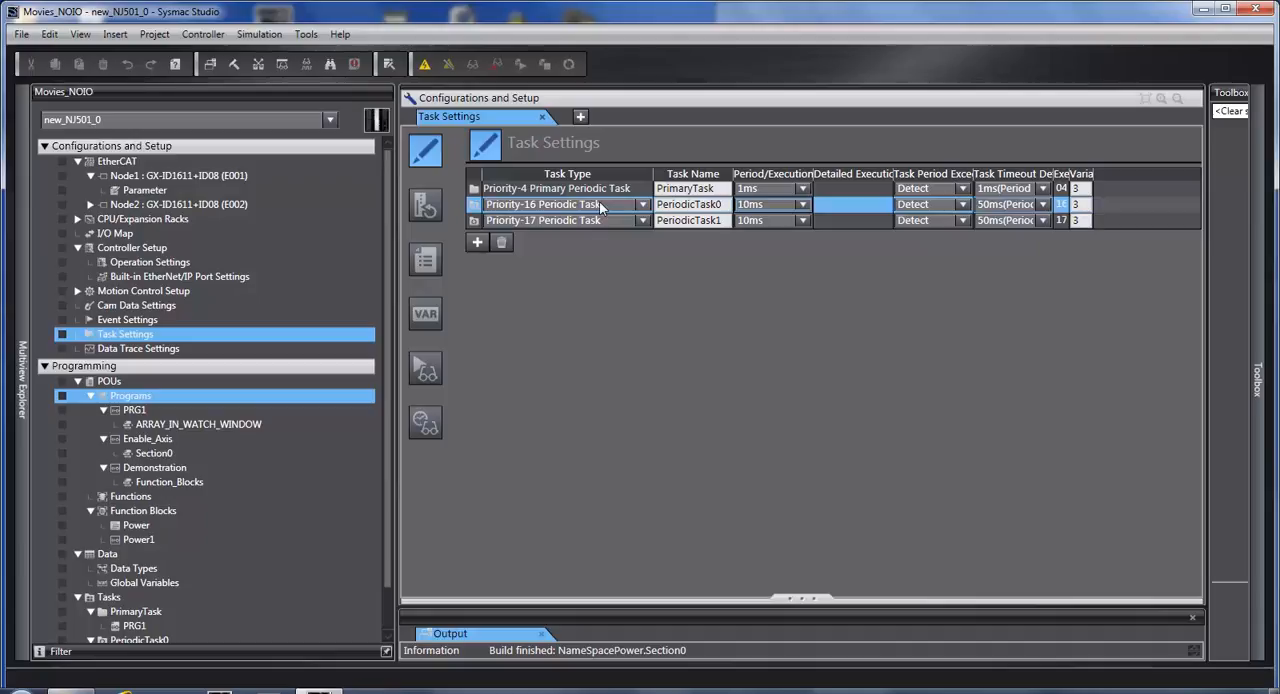
{"action": "mouse_move", "coordinate": [770, 185]}
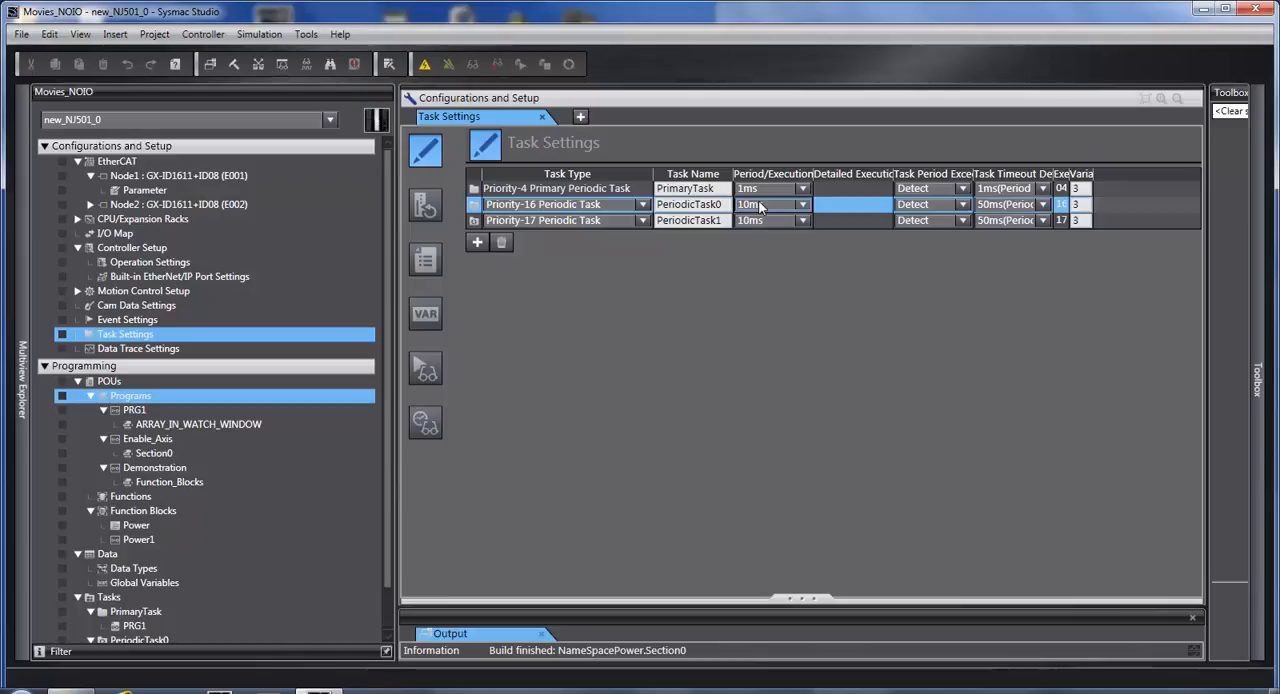
{"action": "mouse_move", "coordinate": [605, 211]}
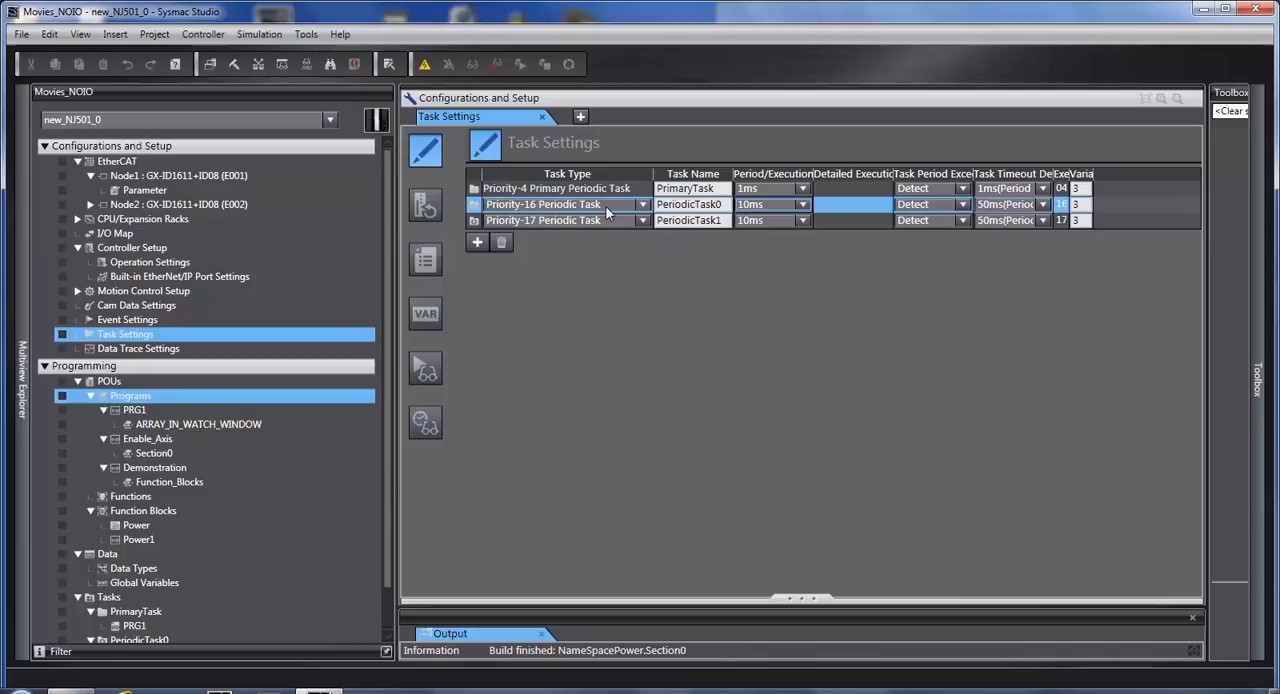
{"action": "left_click", "coordinate": [643, 220]}
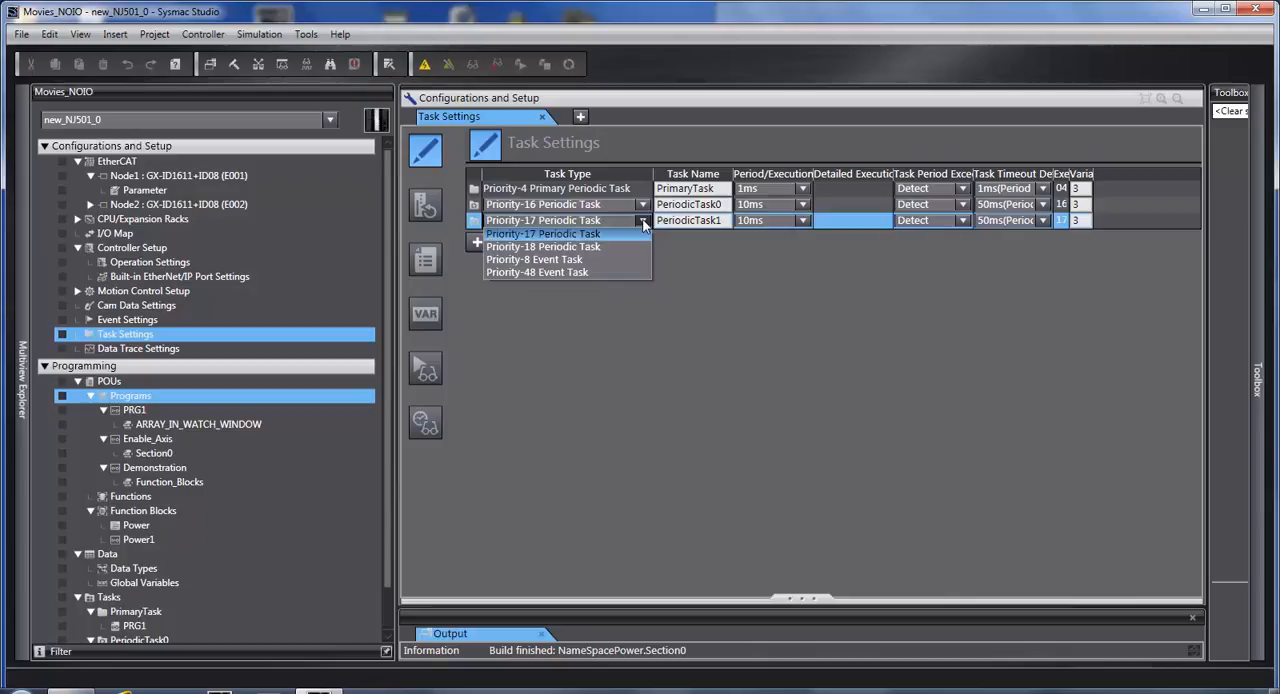
{"action": "mouse_move", "coordinate": [645, 228]}
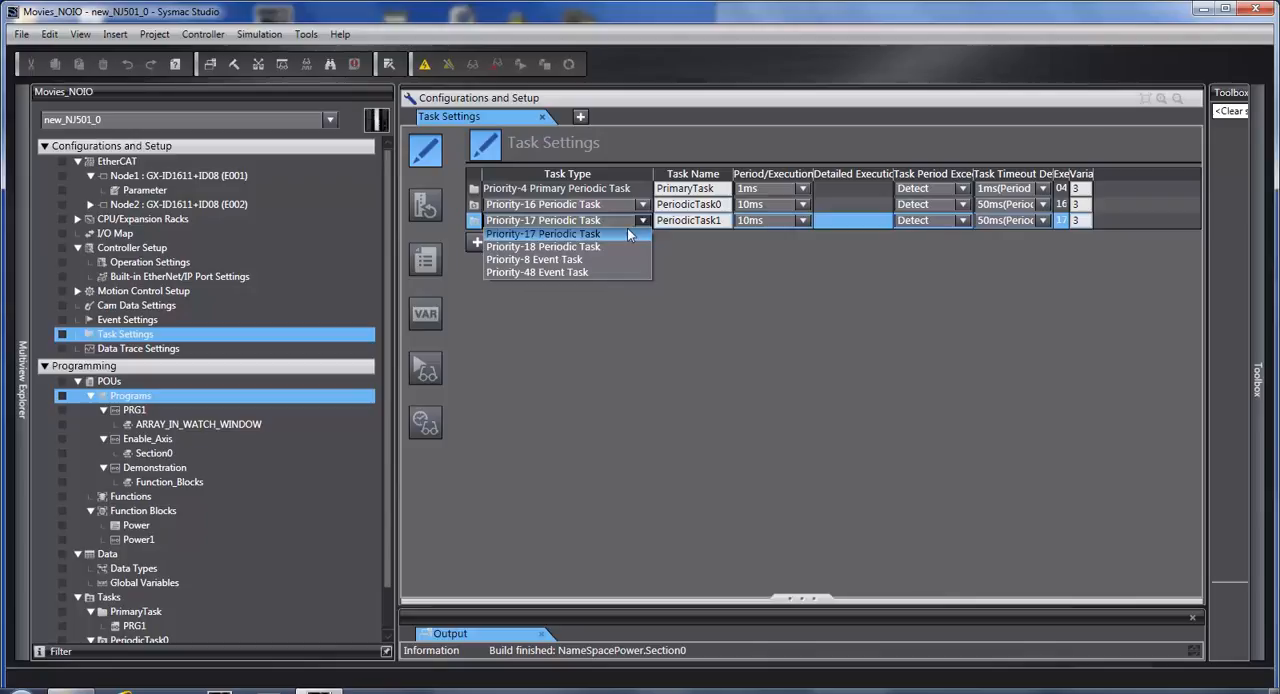
{"action": "mouse_move", "coordinate": [534, 259]}
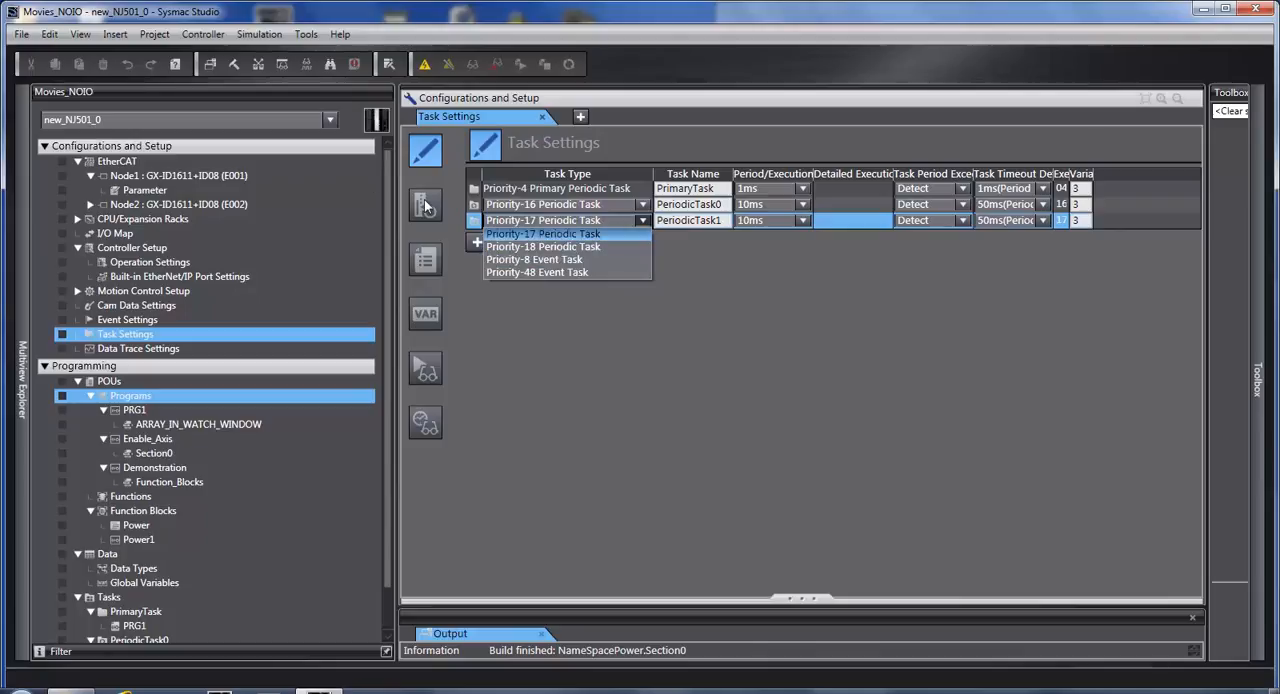
{"action": "left_click", "coordinate": [425, 205]}
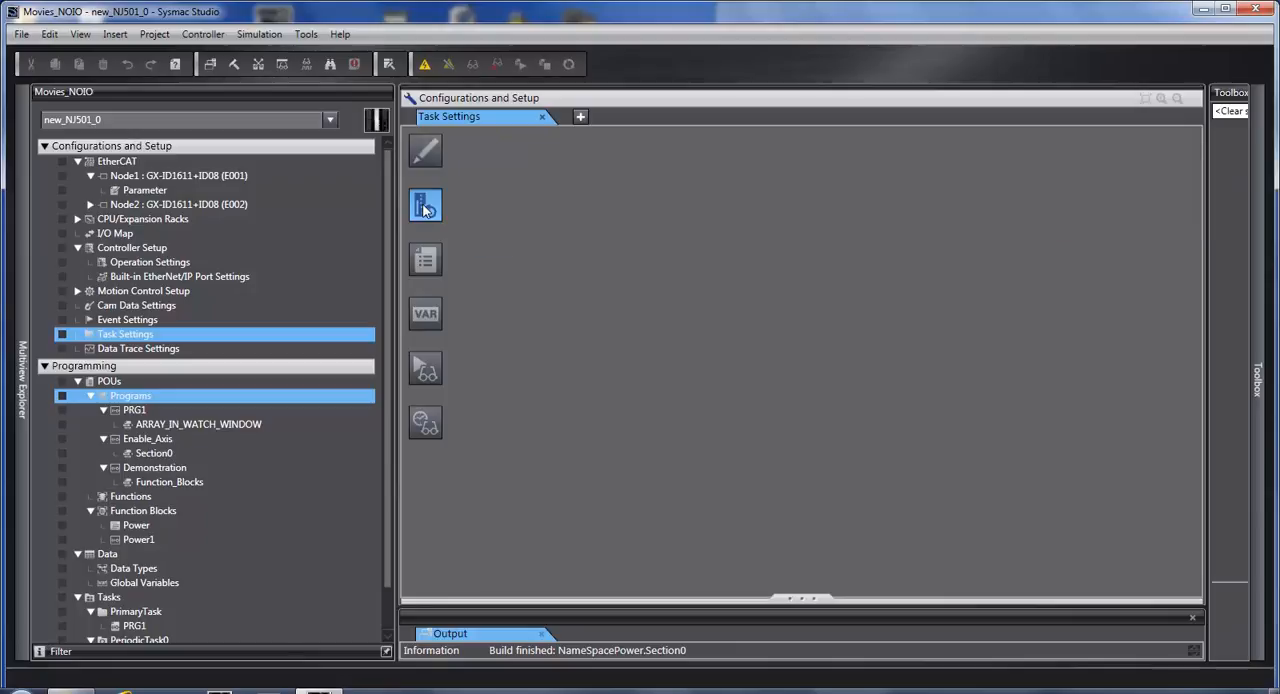
{"action": "left_click", "coordinate": [425, 205]}
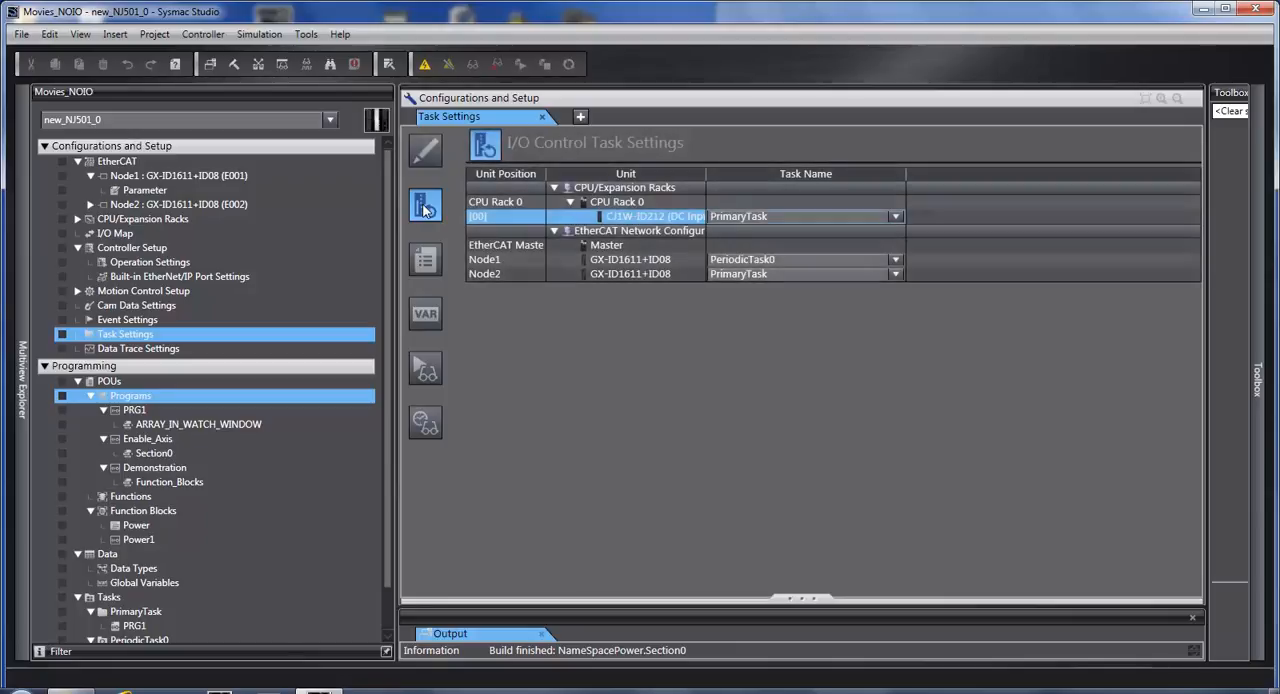
{"action": "left_click", "coordinate": [424, 150]}
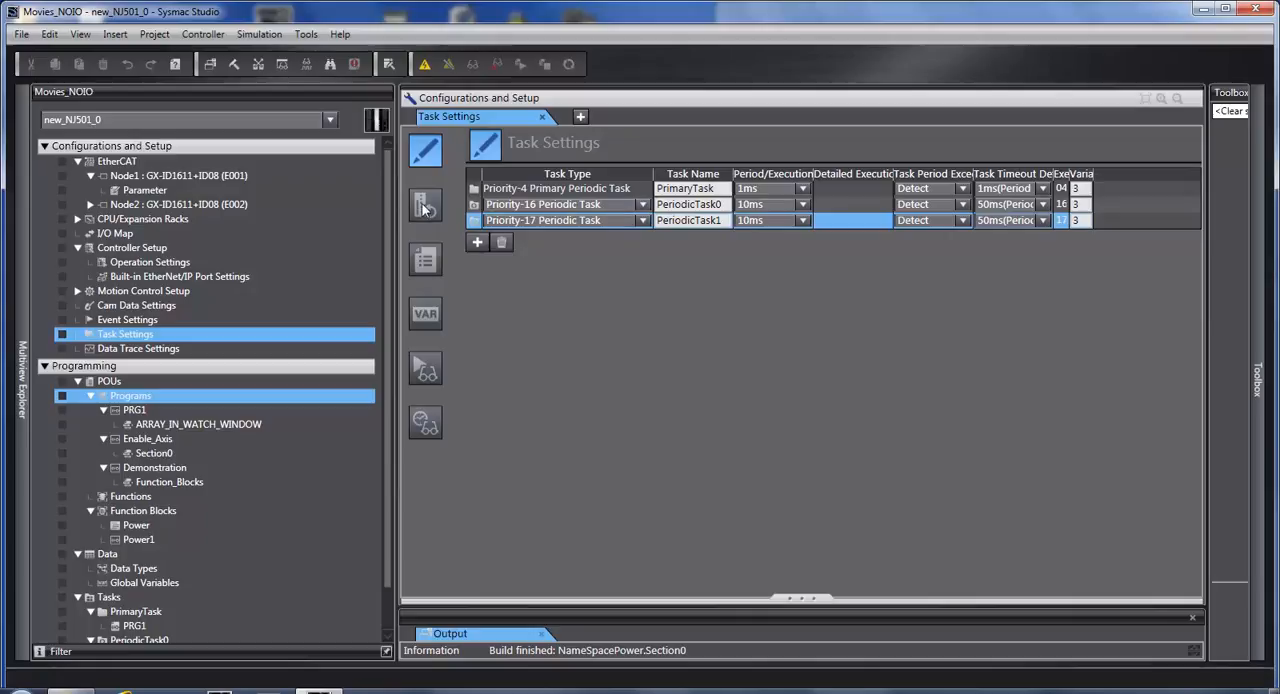
{"action": "left_click", "coordinate": [425, 205]}
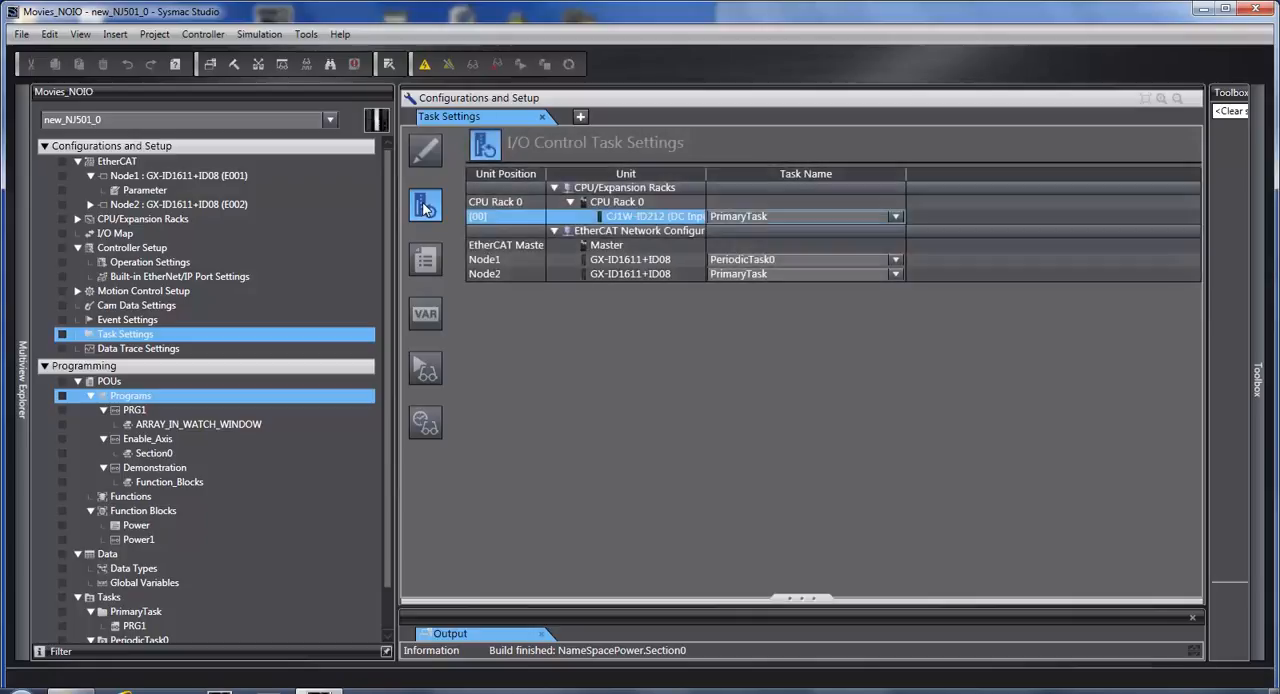
{"action": "mouse_move", "coordinate": [655, 220]}
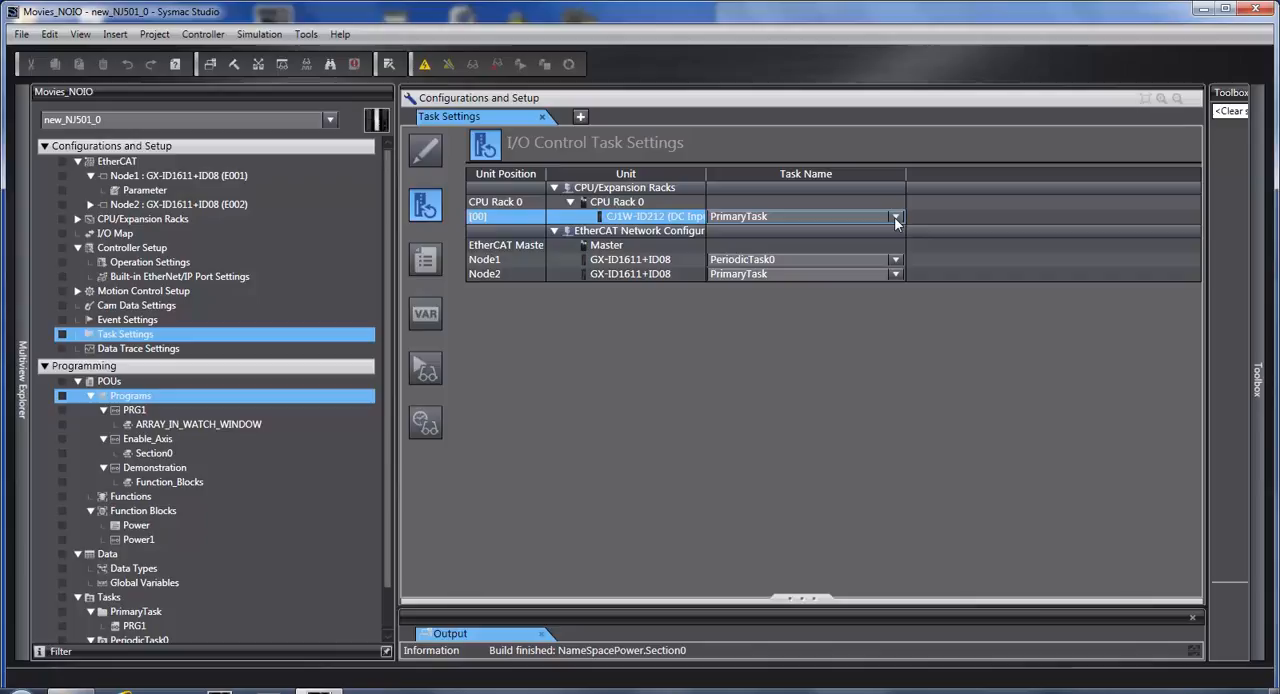
{"action": "left_click", "coordinate": [894, 217]}
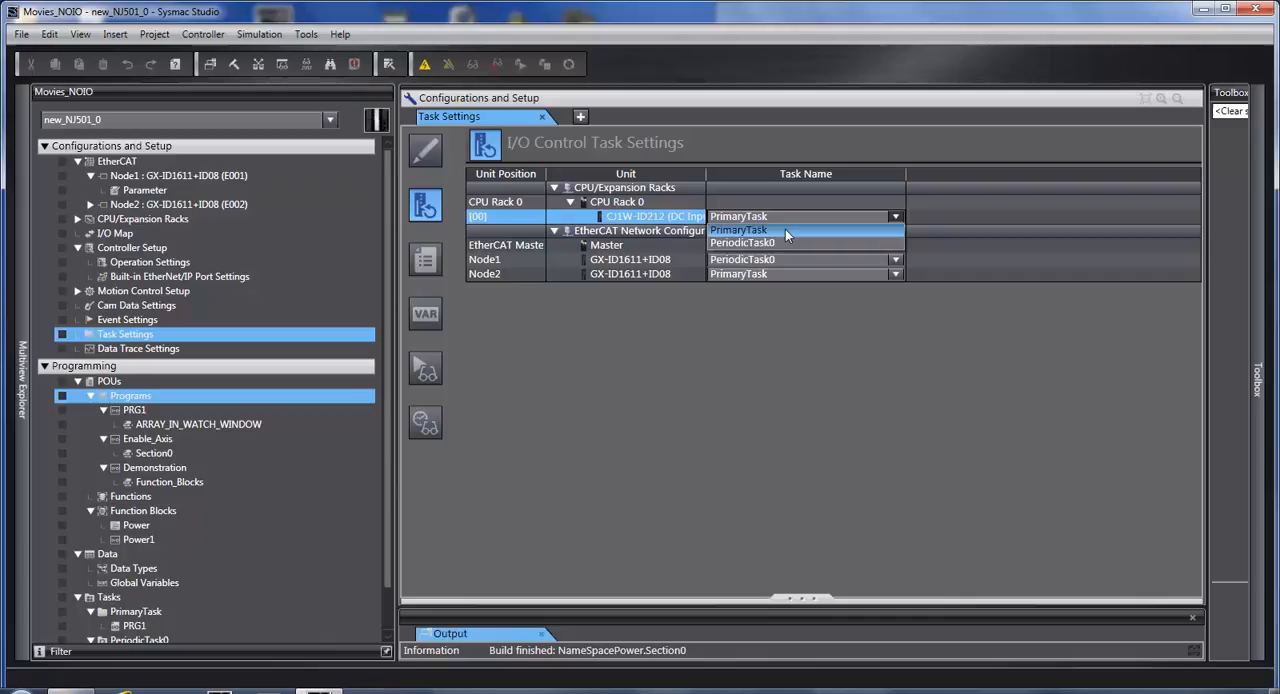
{"action": "mouse_move", "coordinate": [785, 243]}
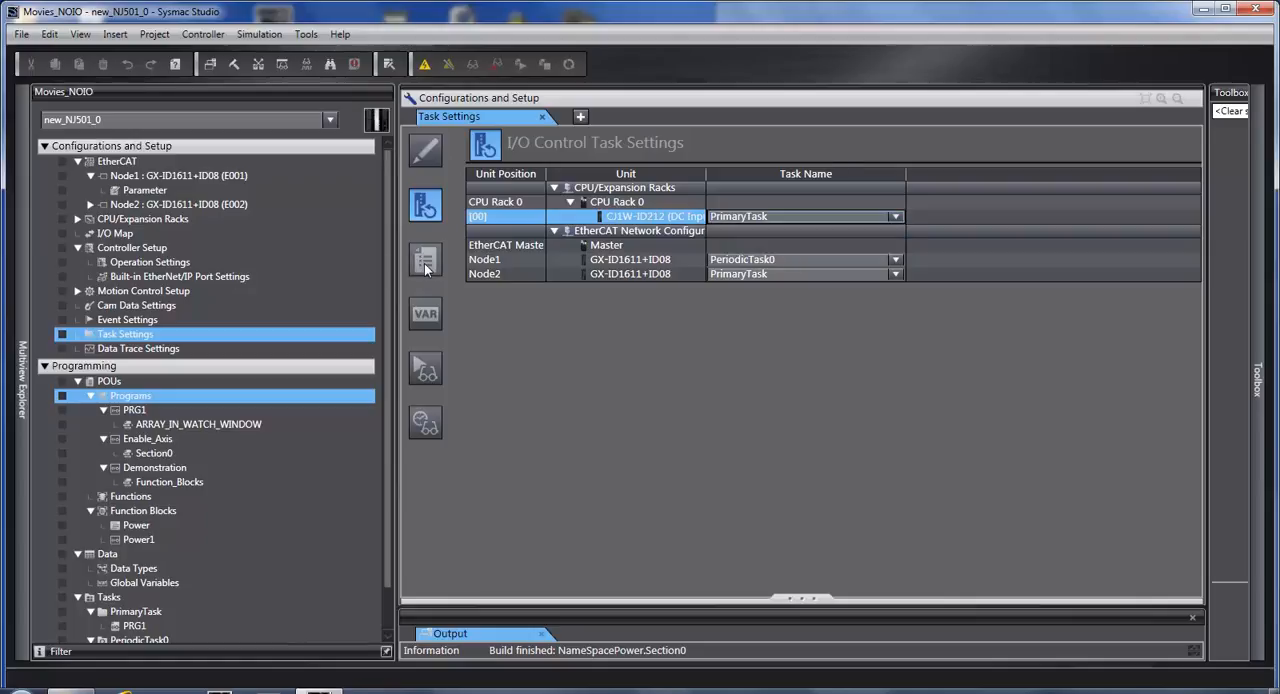
Review program assignments and PrimaryTask's program choices, then show exclusive variable control settings.
{"action": "left_click", "coordinate": [425, 259]}
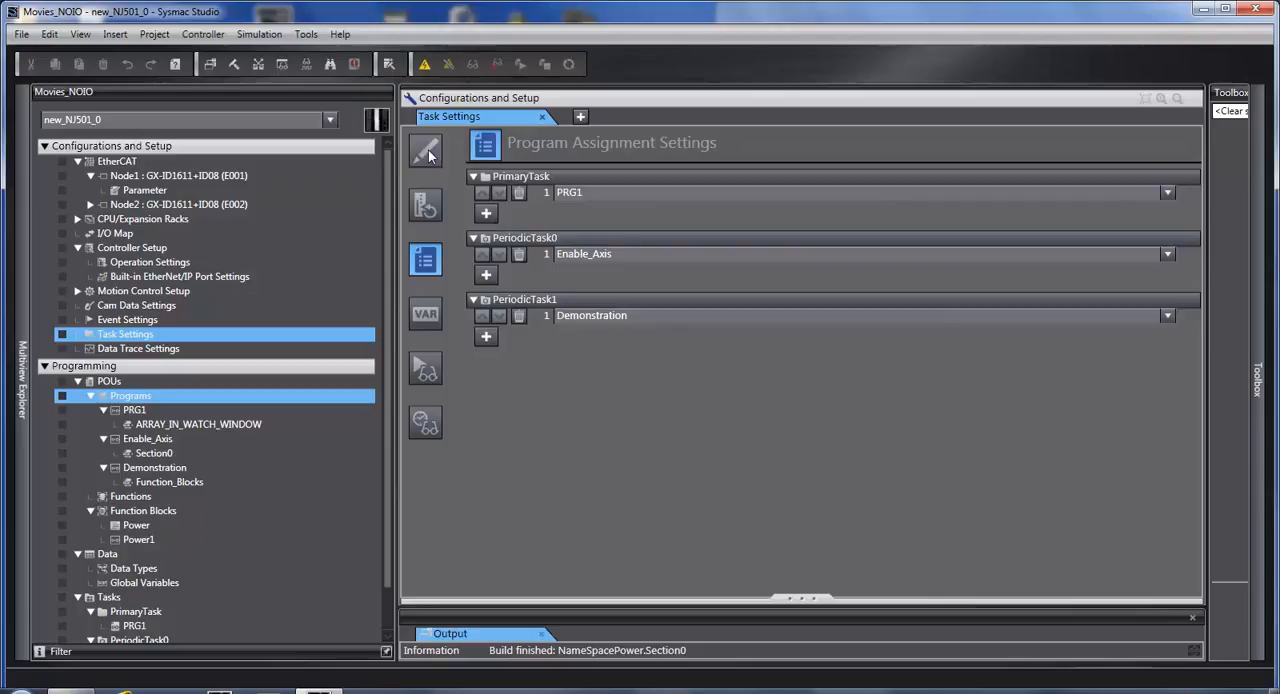
{"action": "left_click", "coordinate": [1167, 192]}
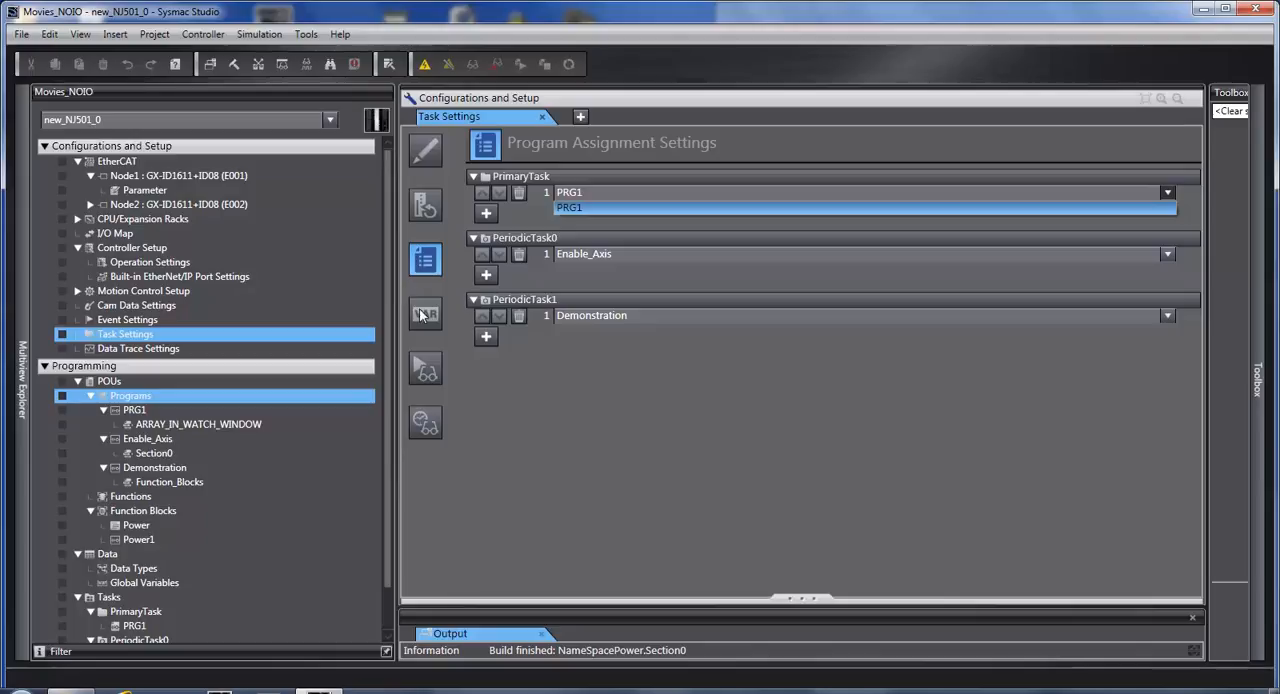
{"action": "left_click", "coordinate": [424, 314]}
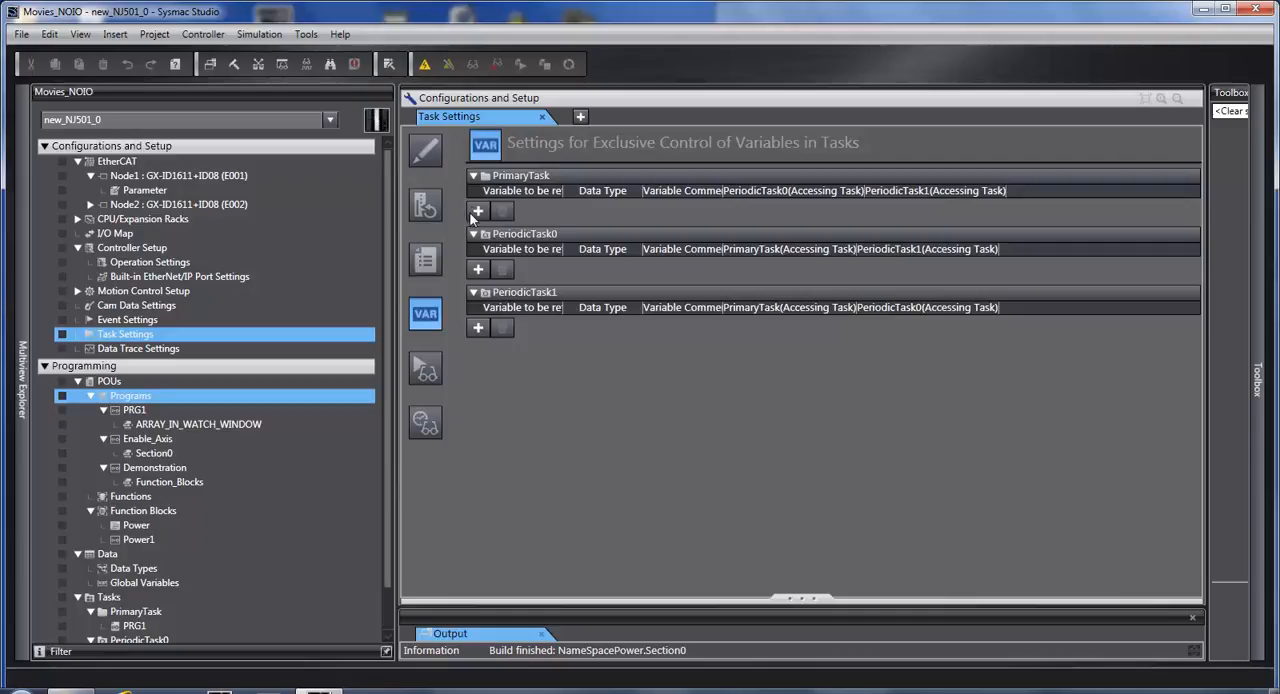
Add a variable entry under PrimaryTask and list its candidates User, Users and Qty.
{"action": "left_click", "coordinate": [478, 211]}
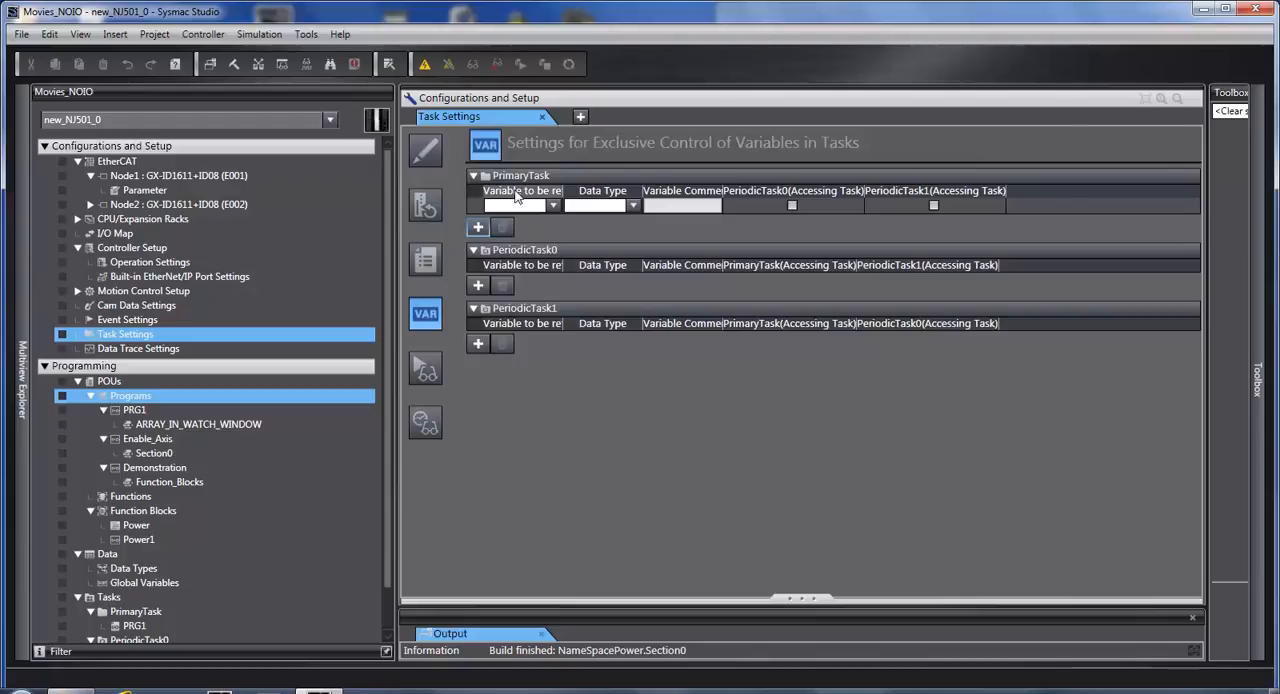
{"action": "left_click", "coordinate": [515, 205]}
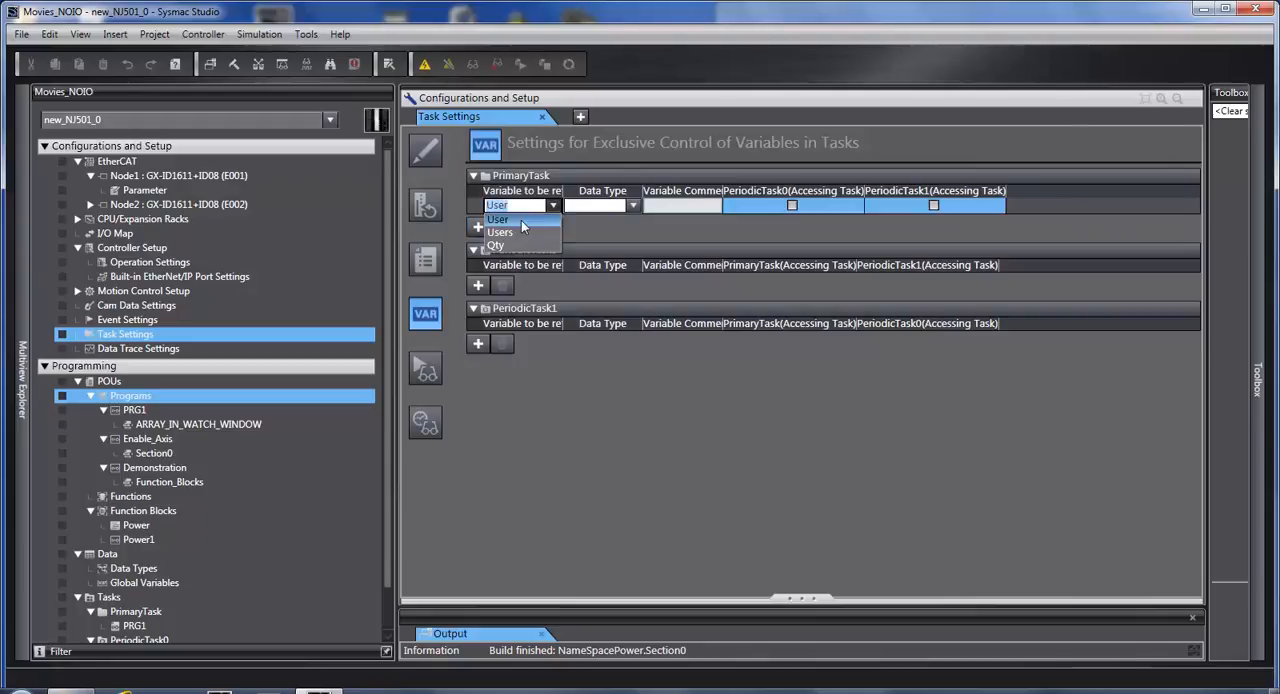
{"action": "mouse_move", "coordinate": [520, 205]}
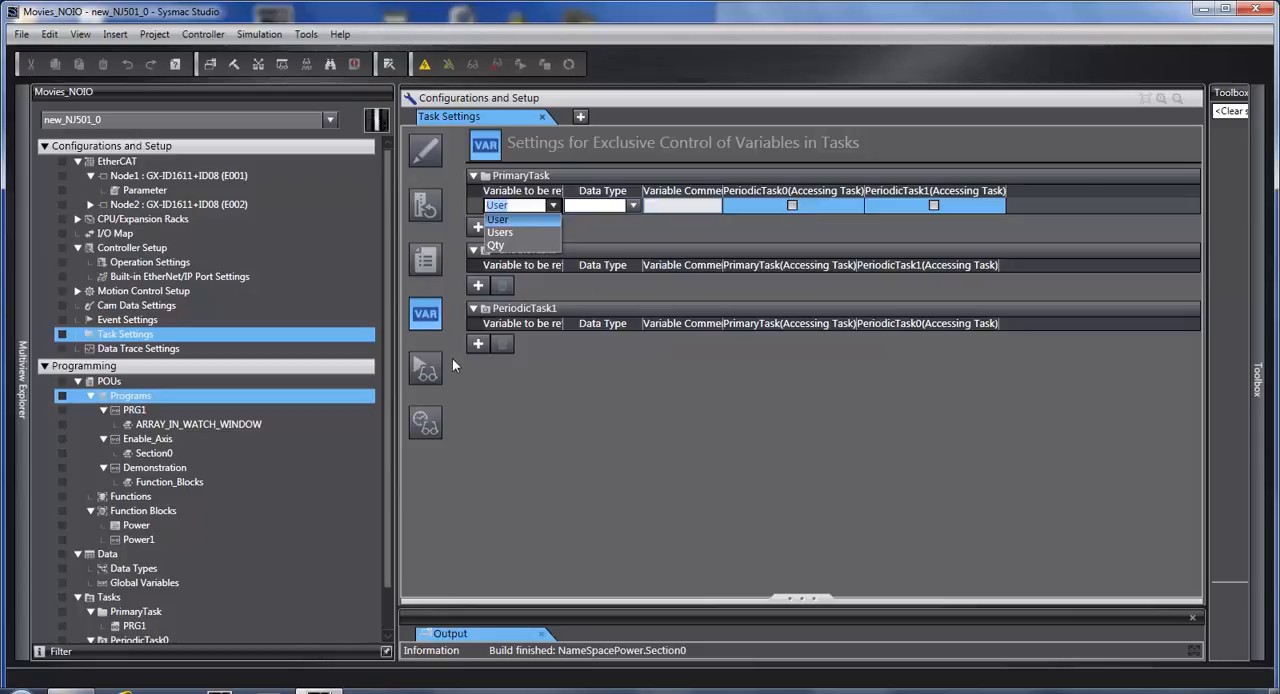
Check the execution status monitor for PRG1, Enable_Axis and Demonstration, then switch to execution times.
{"action": "left_click", "coordinate": [425, 367]}
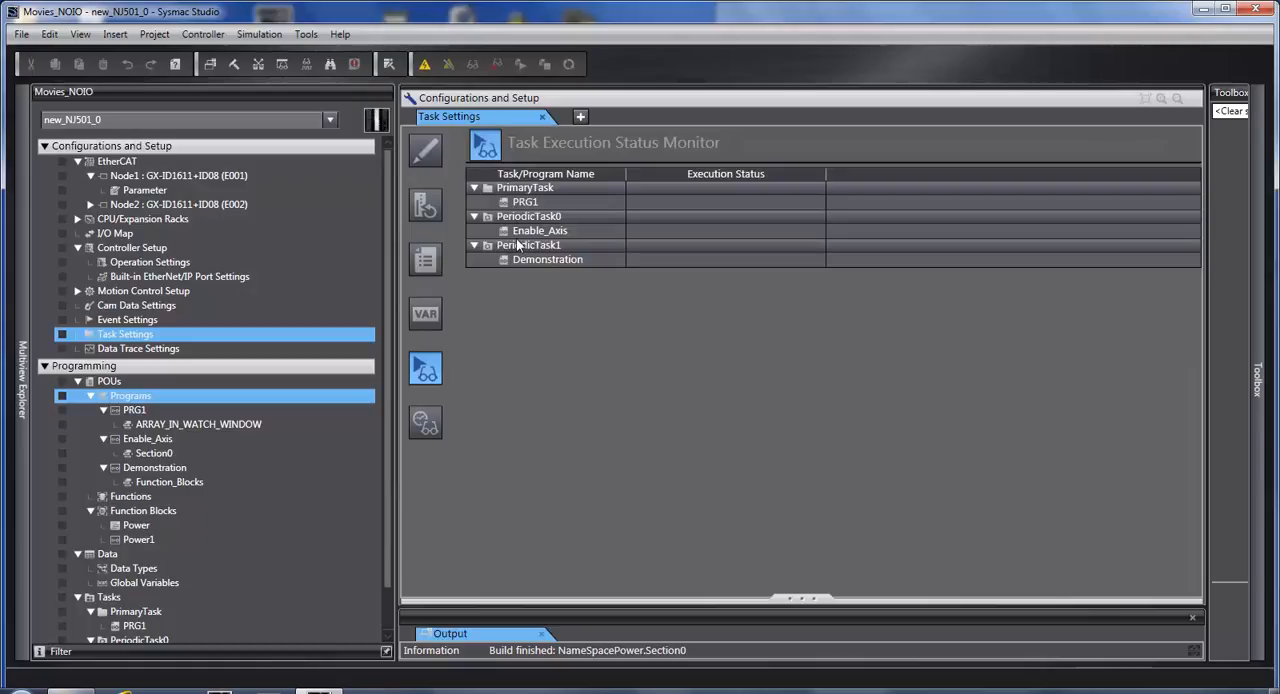
{"action": "mouse_move", "coordinate": [745, 188]}
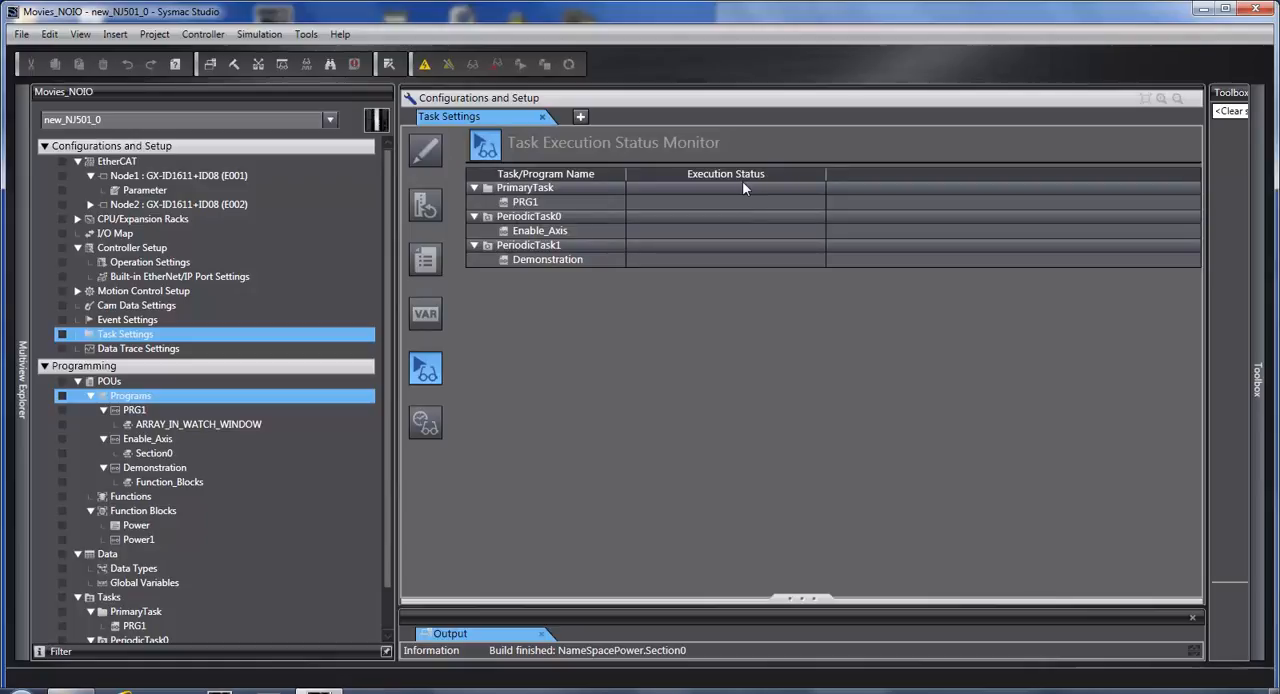
{"action": "left_click", "coordinate": [425, 422]}
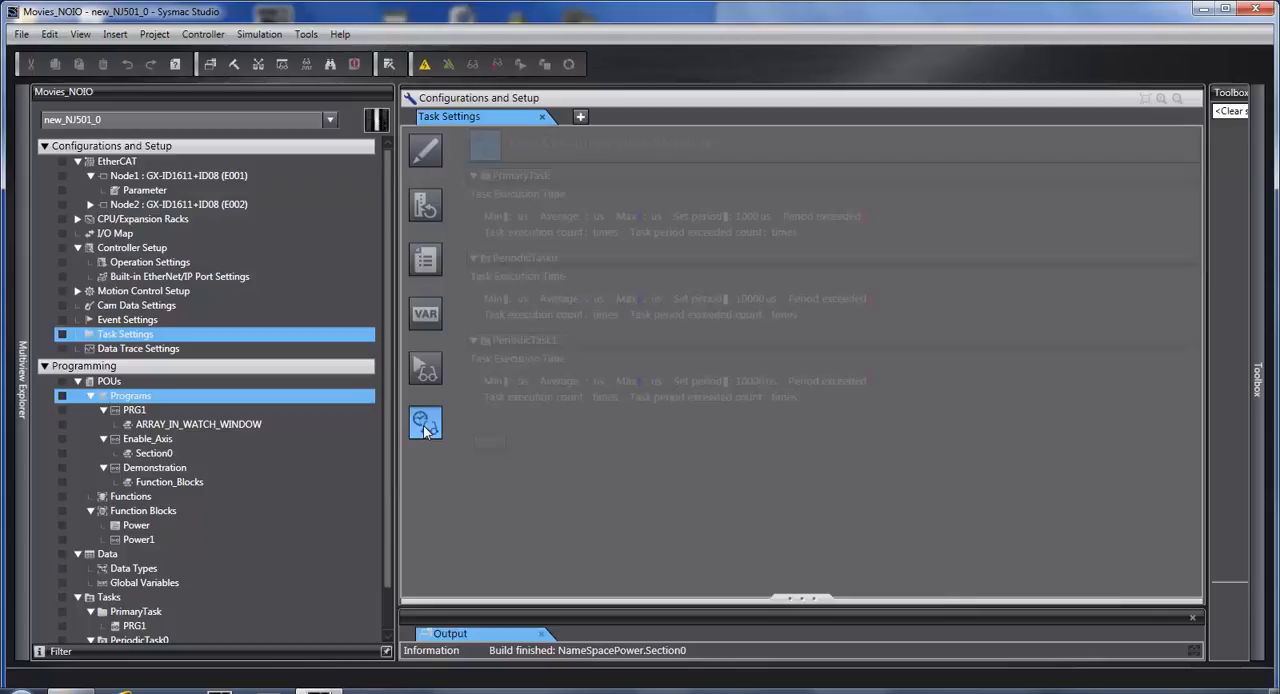
Display the time monitor: PrimaryTask period 1000 us, PeriodicTask0 and PeriodicTask1 10000 us.
{"action": "left_click", "coordinate": [425, 421]}
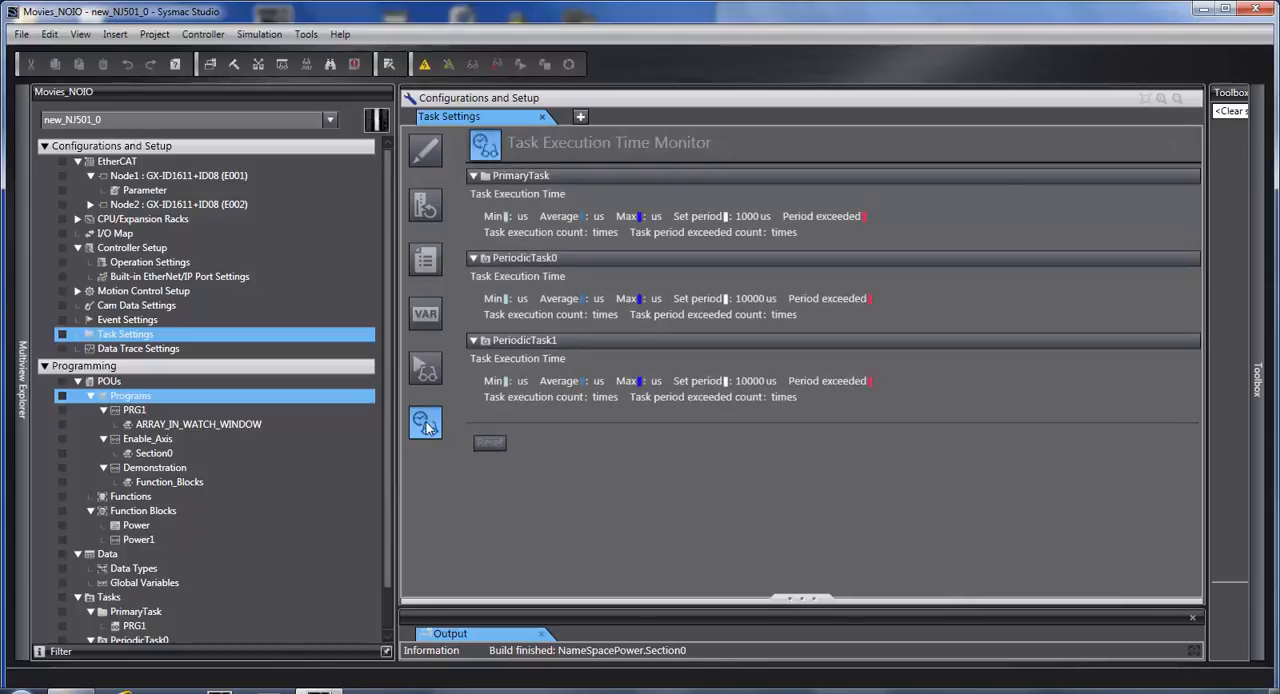
{"action": "mouse_move", "coordinate": [575, 200]}
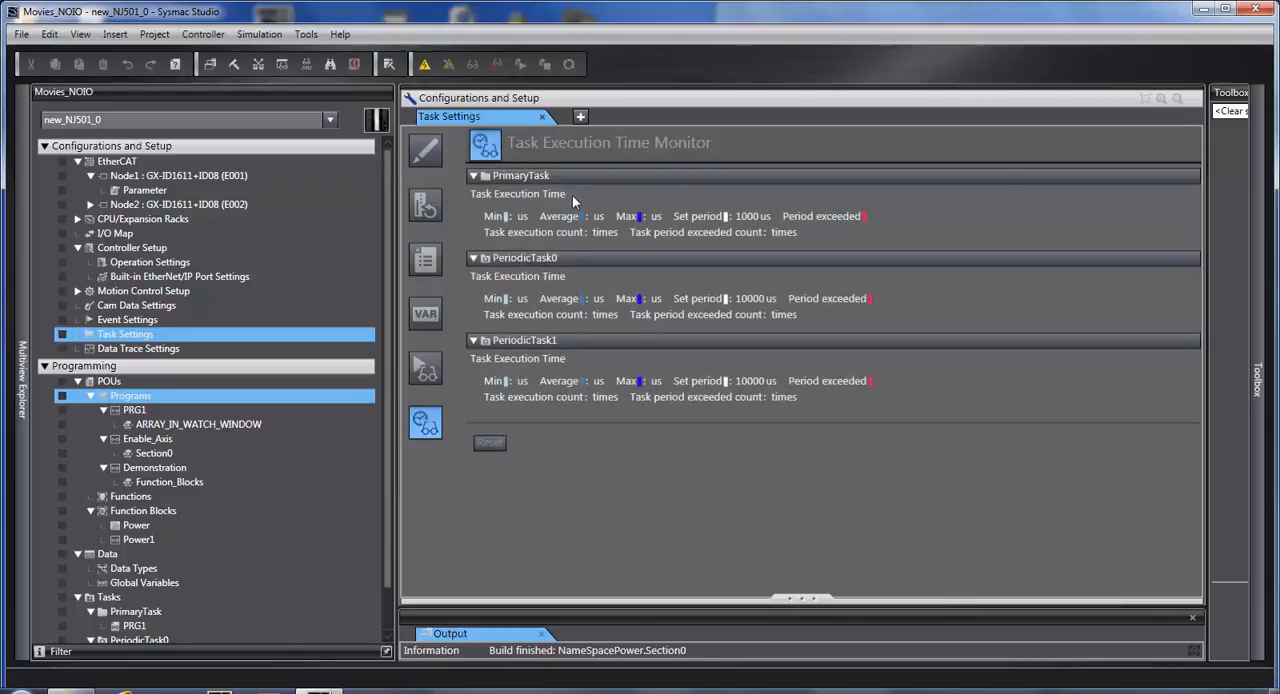
{"action": "mouse_move", "coordinate": [648, 203]}
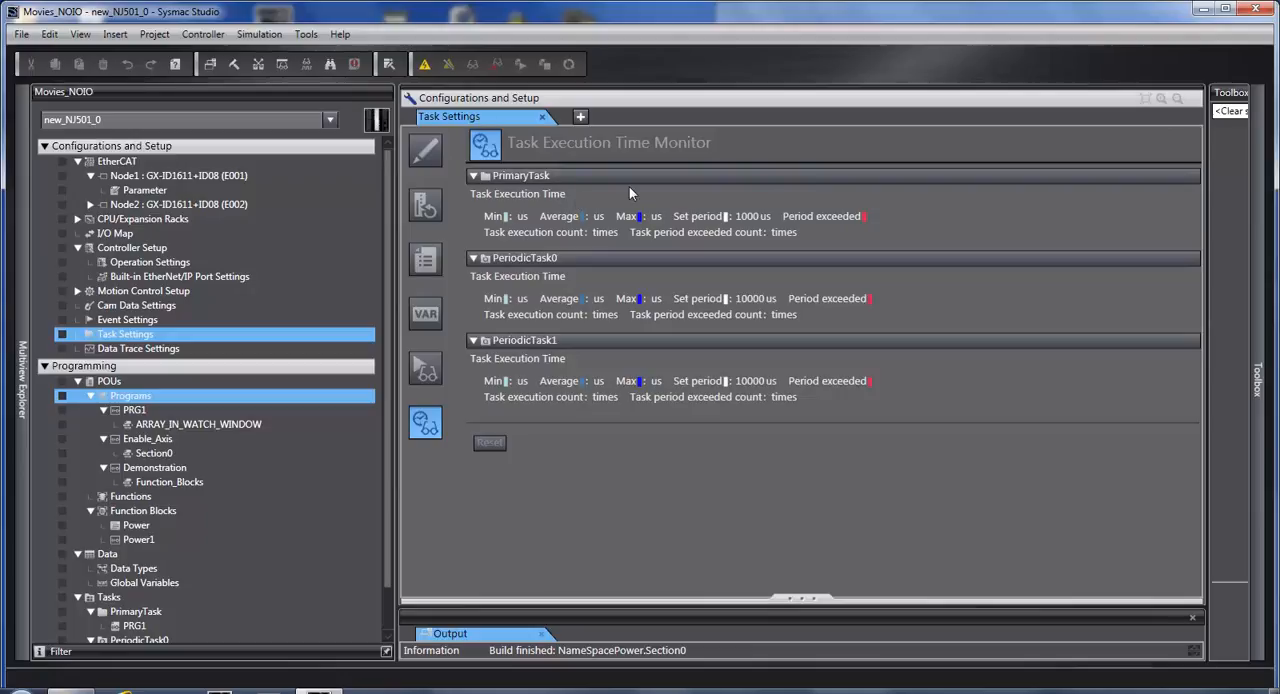
{"action": "mouse_move", "coordinate": [728, 191]}
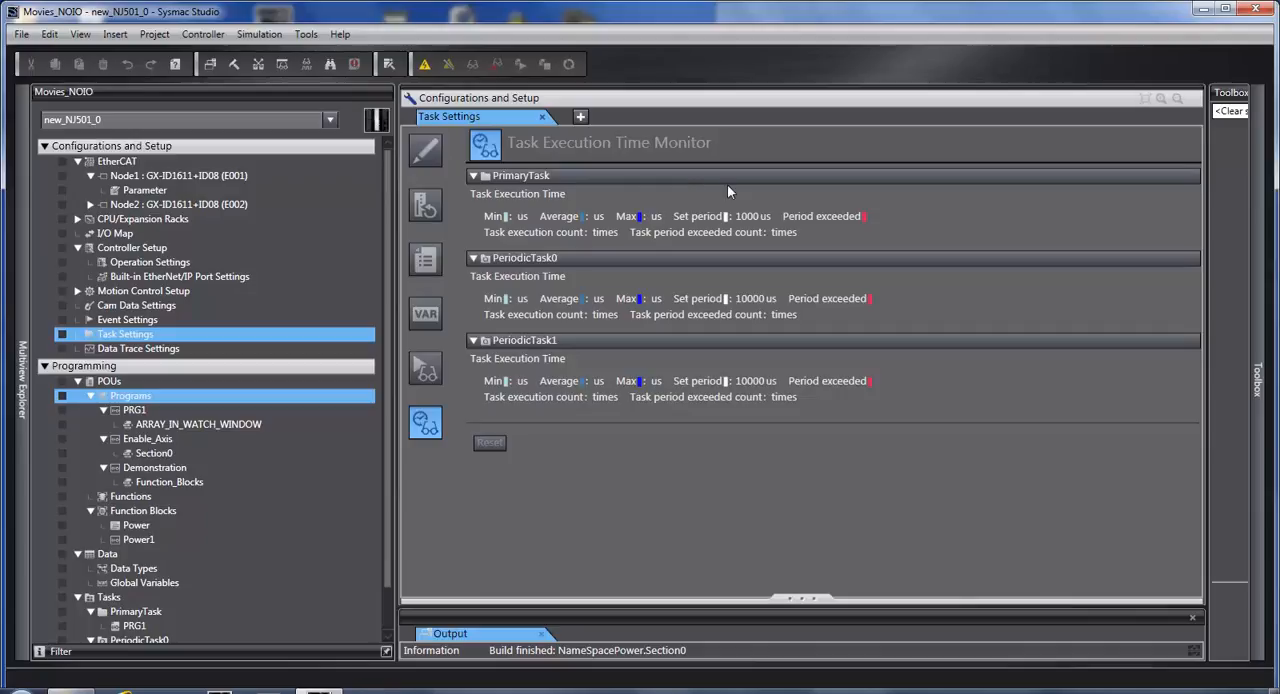
{"action": "mouse_move", "coordinate": [736, 199]}
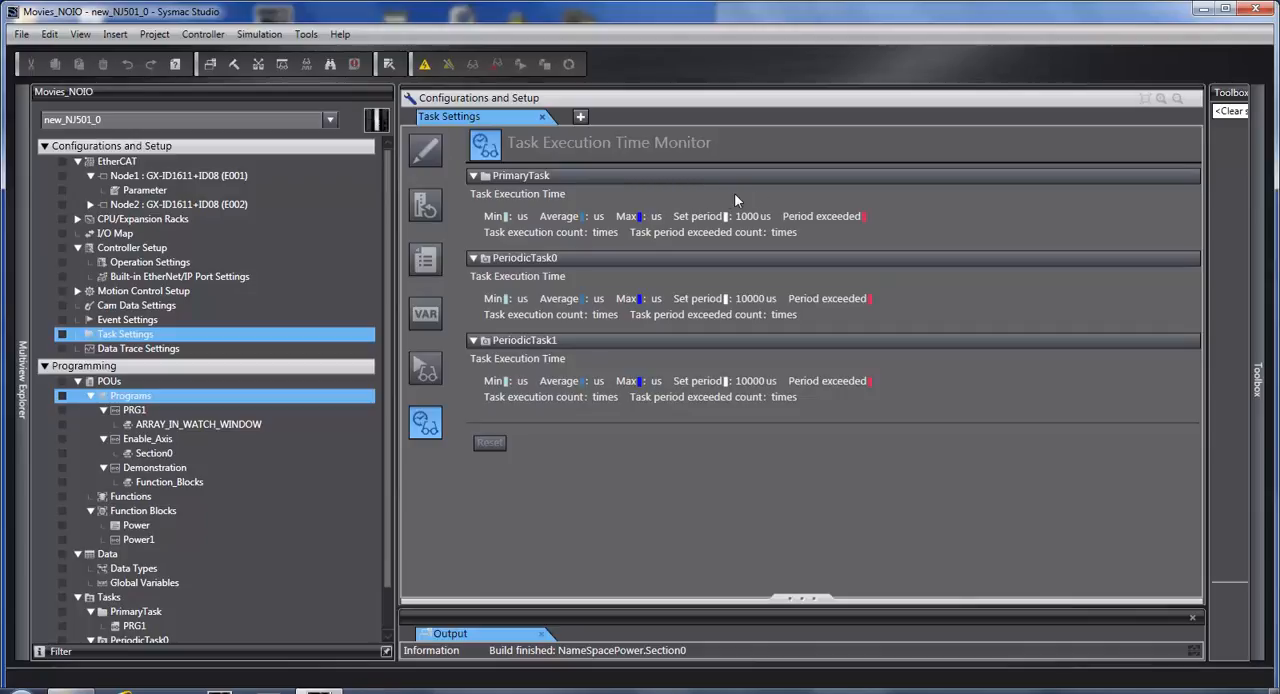
{"action": "mouse_move", "coordinate": [805, 192]}
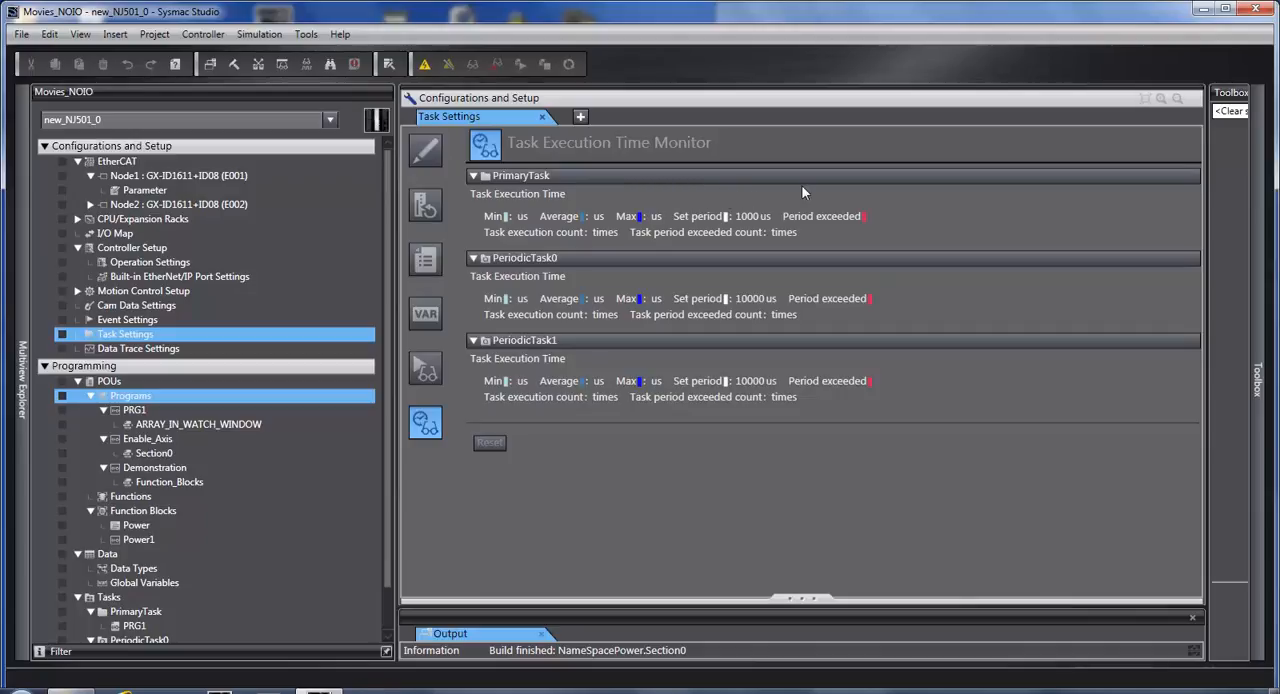
{"action": "mouse_move", "coordinate": [786, 193]}
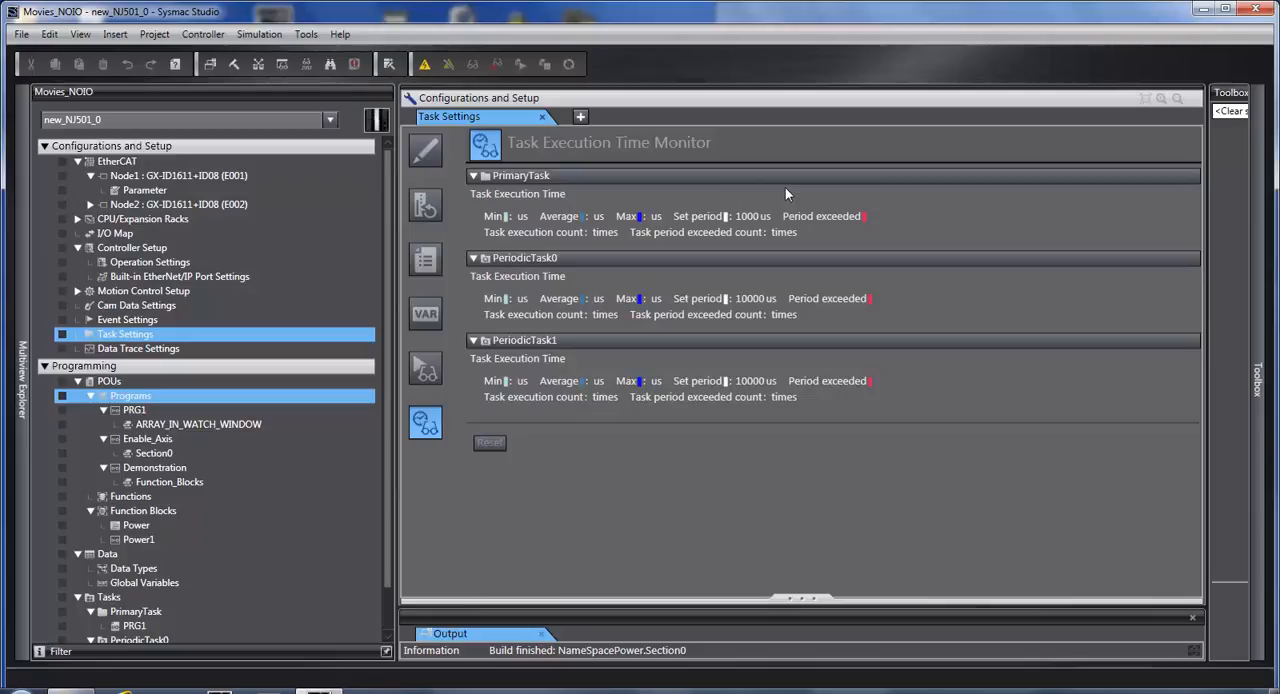
{"action": "mouse_move", "coordinate": [640, 241]}
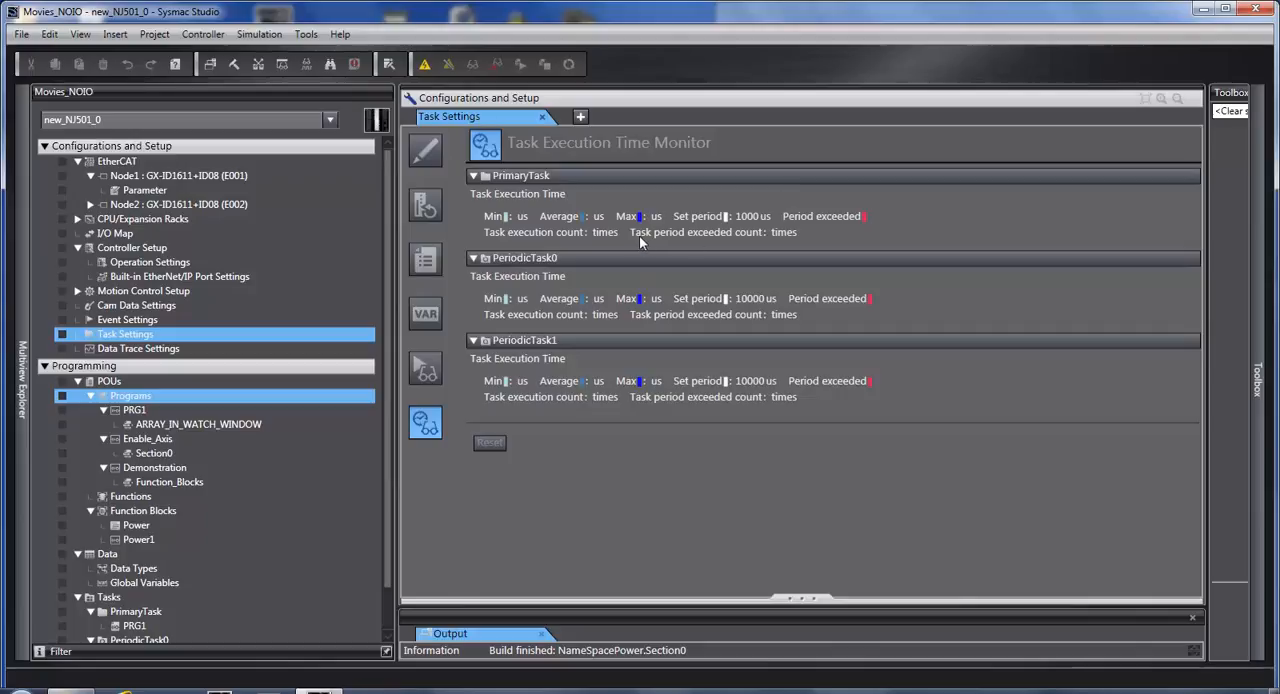
{"action": "mouse_move", "coordinate": [772, 237]}
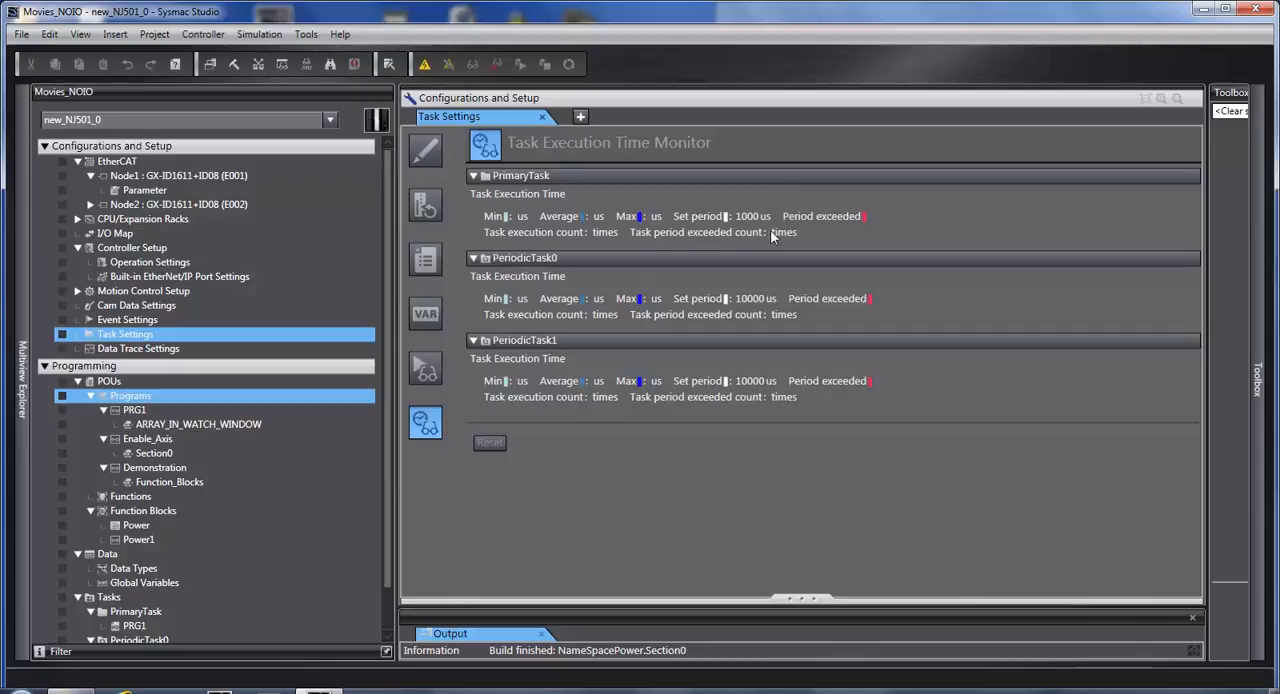
{"action": "mouse_move", "coordinate": [765, 238]}
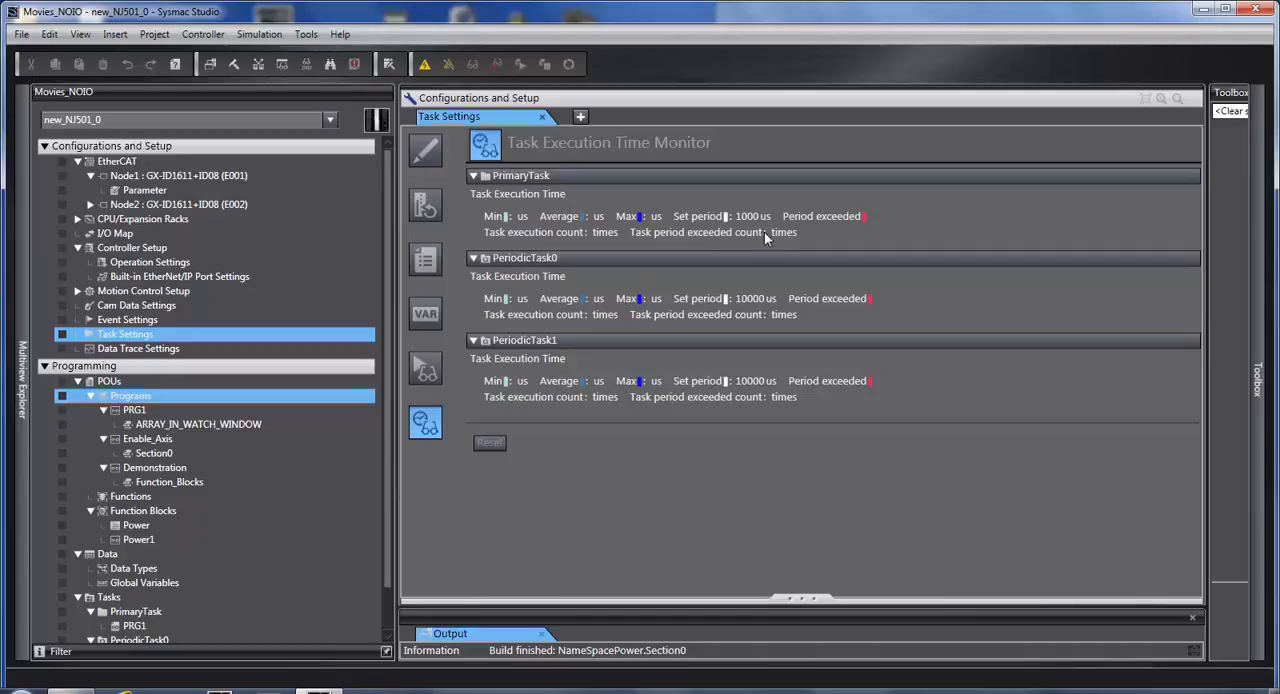
{"action": "mouse_move", "coordinate": [782, 228]}
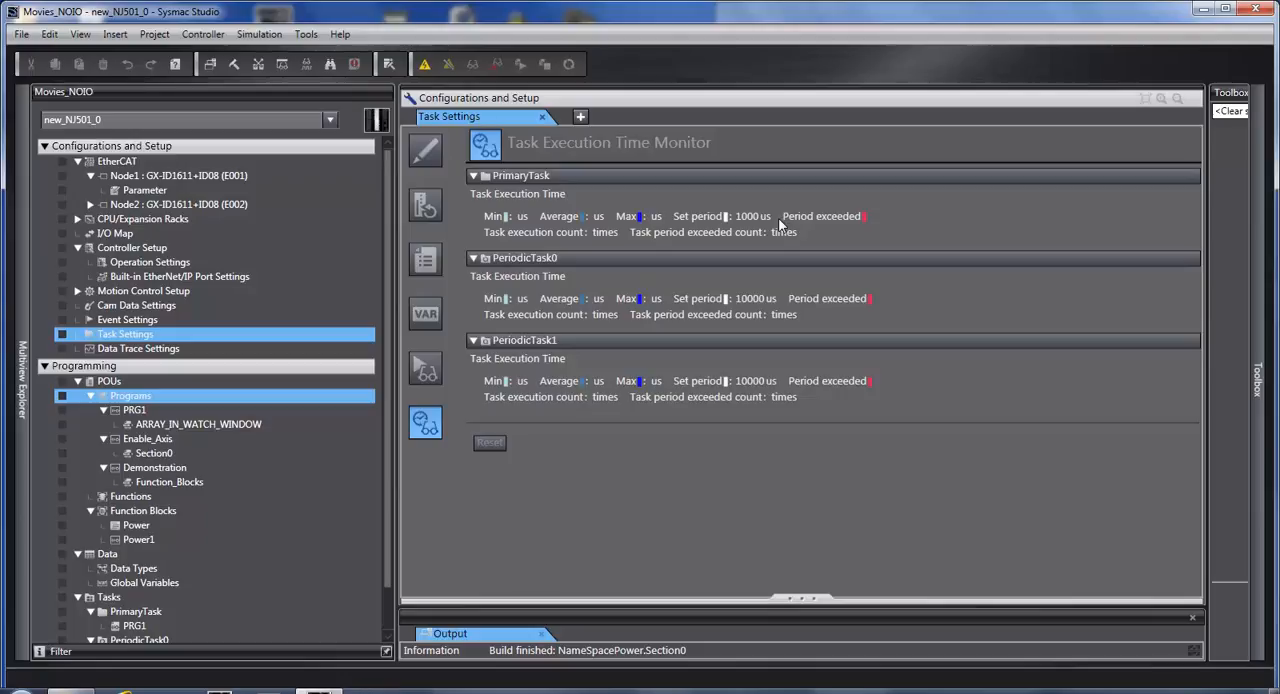
{"action": "mouse_move", "coordinate": [586, 297]}
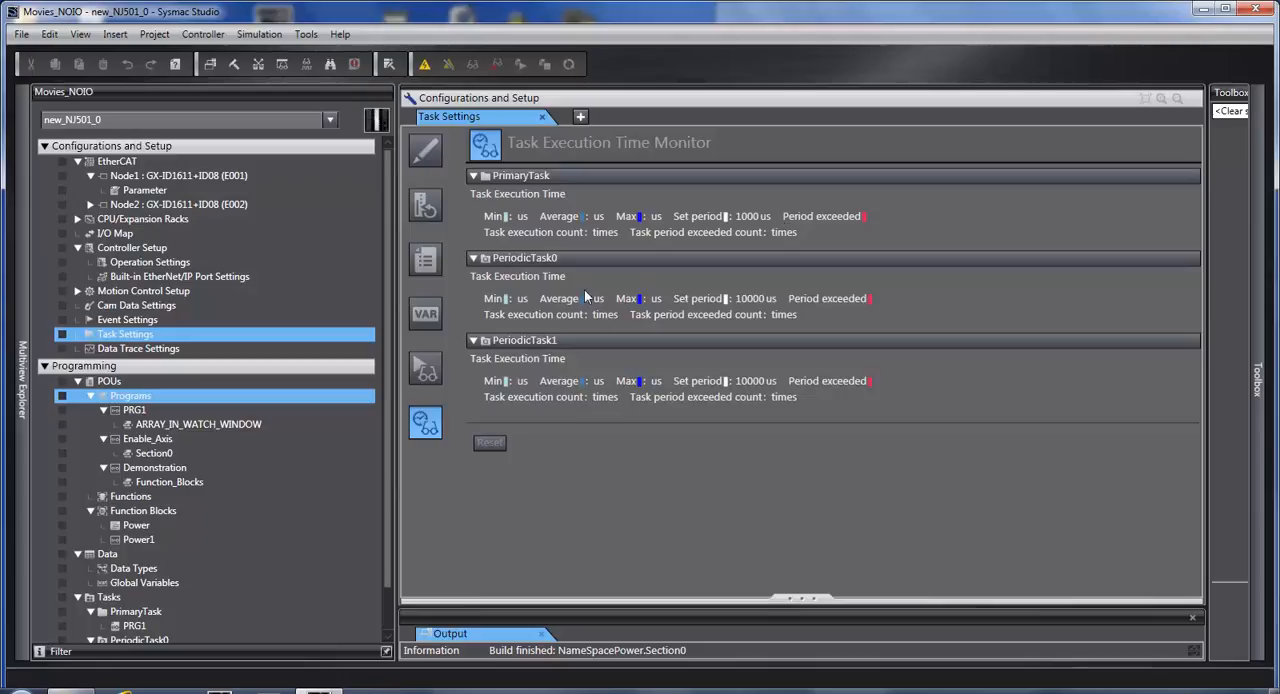
{"action": "mouse_move", "coordinate": [640, 195]}
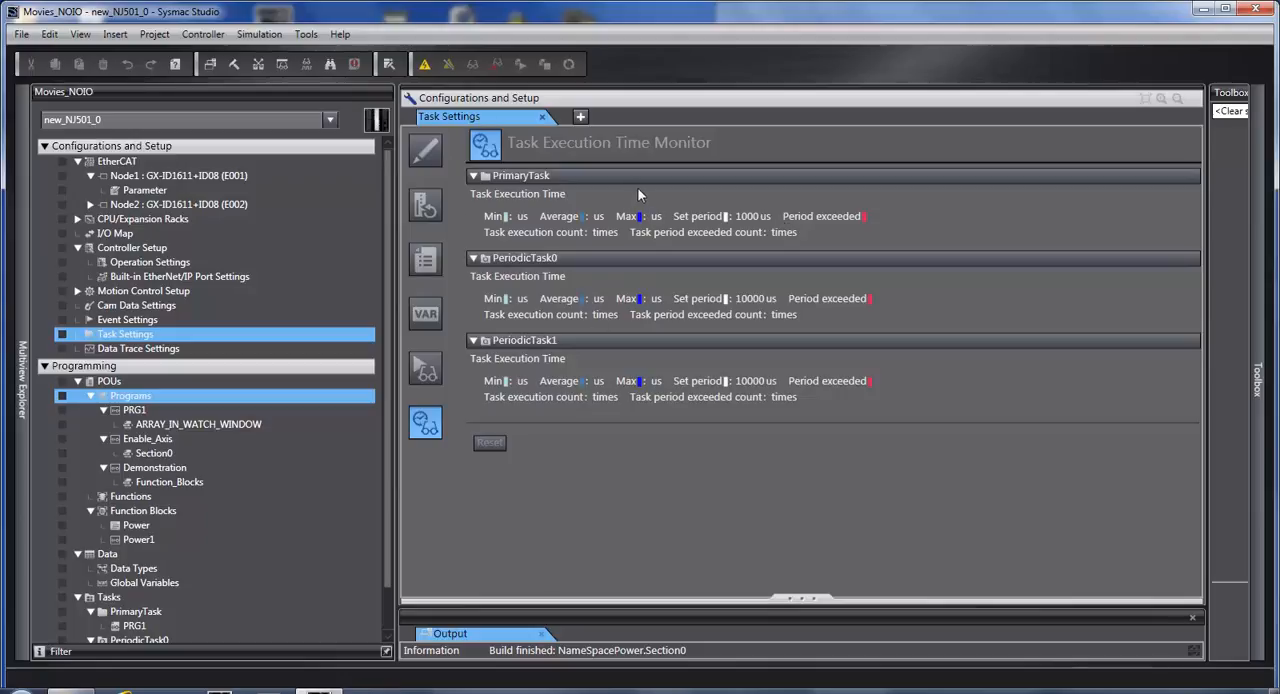
{"action": "mouse_move", "coordinate": [598, 292]}
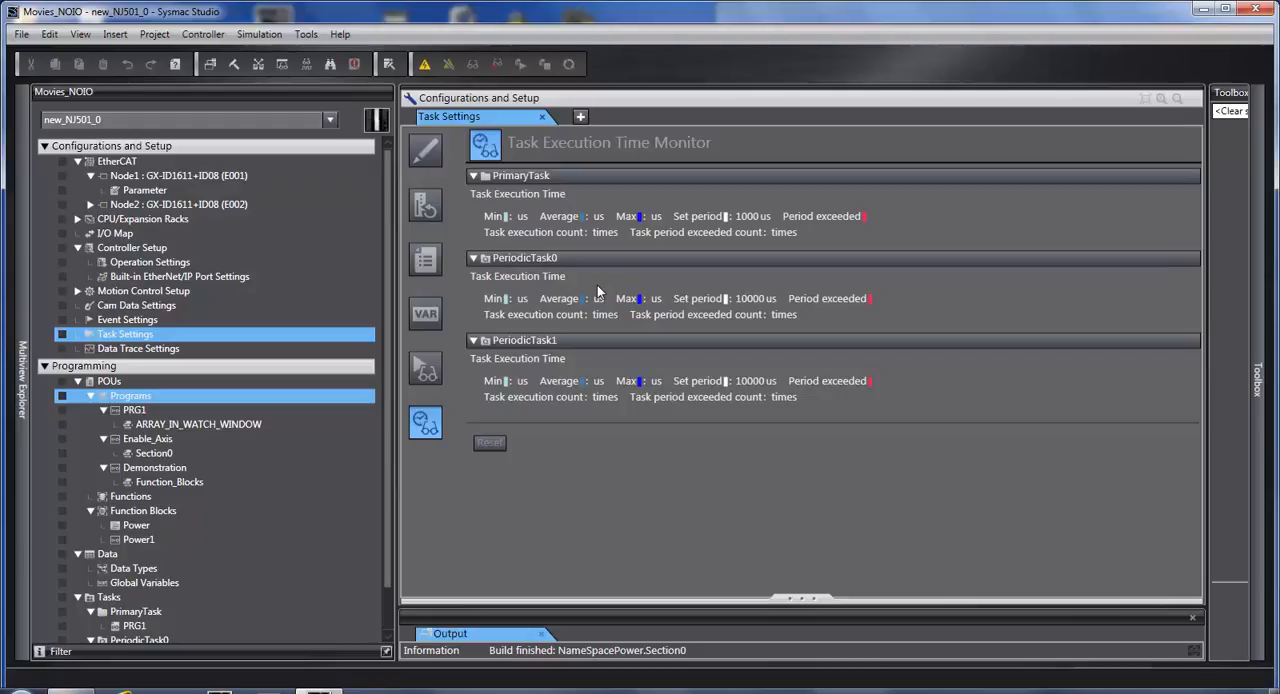
{"action": "mouse_move", "coordinate": [824, 281]}
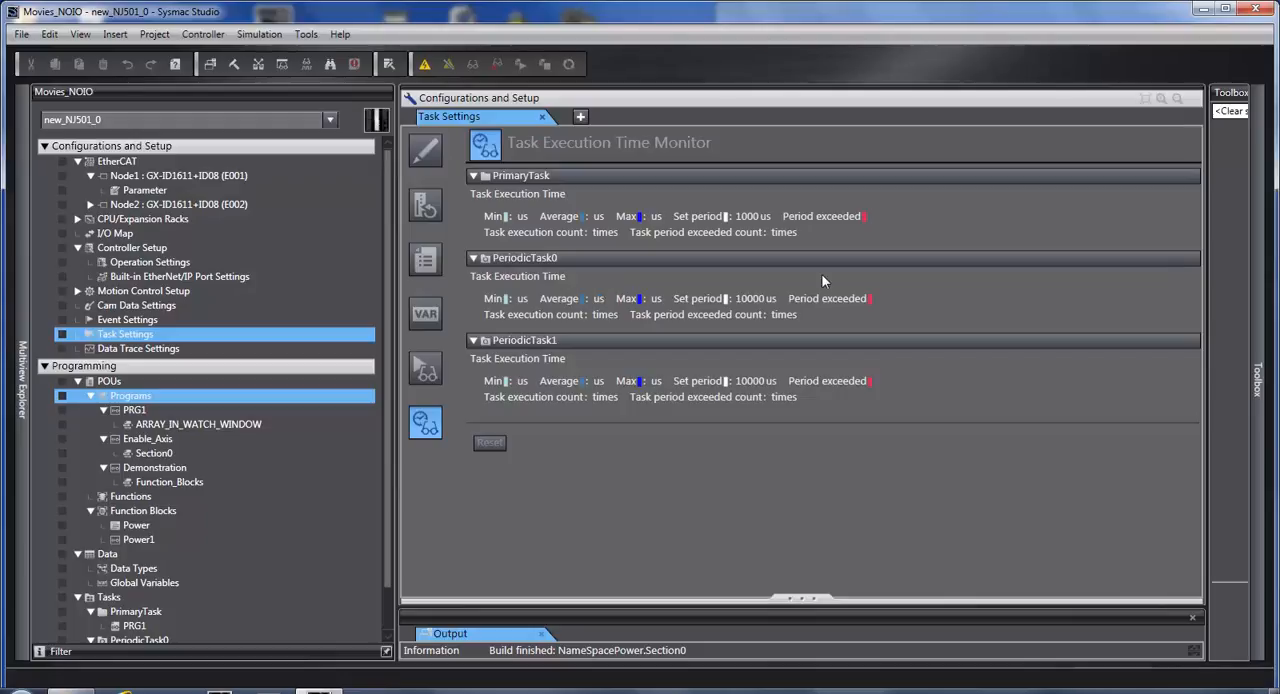
{"action": "mouse_move", "coordinate": [583, 363]}
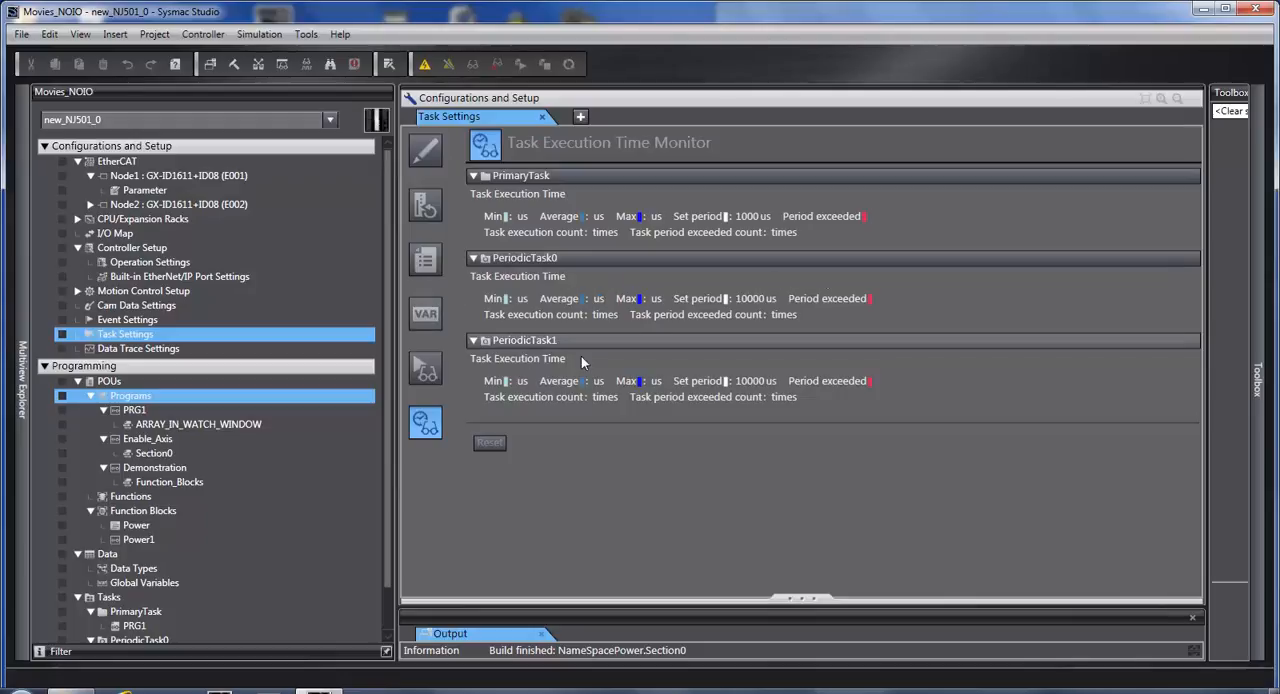
{"action": "mouse_move", "coordinate": [718, 366]}
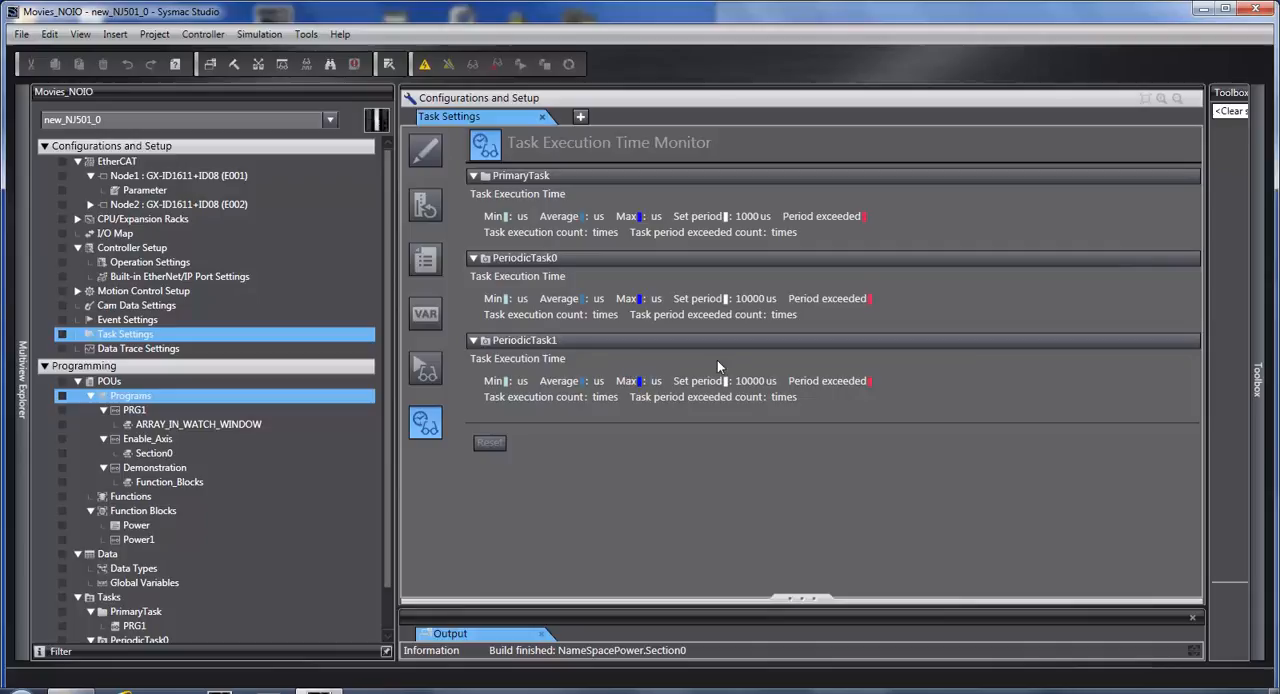